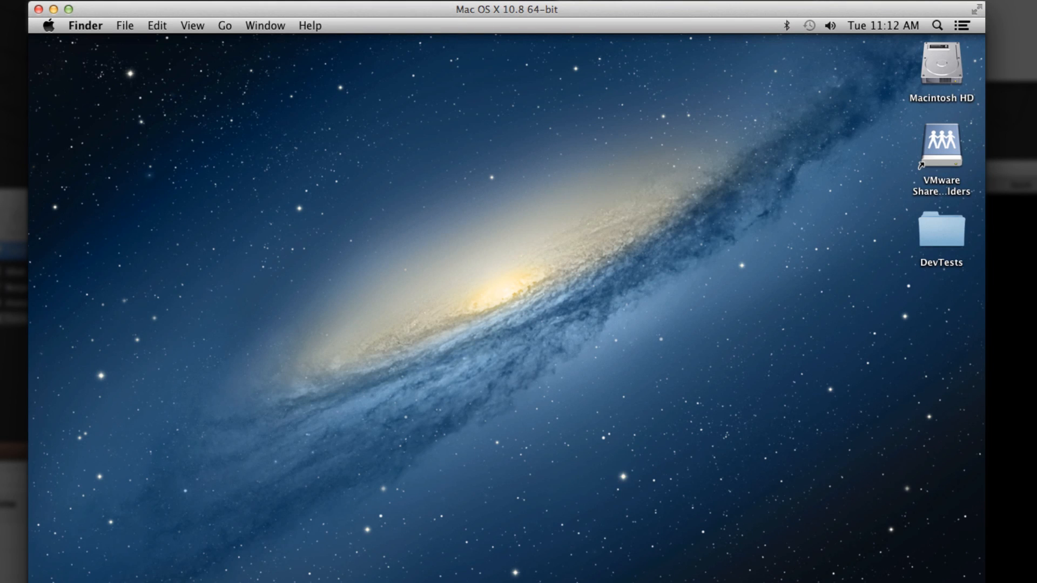
mouse_move(714, 206)
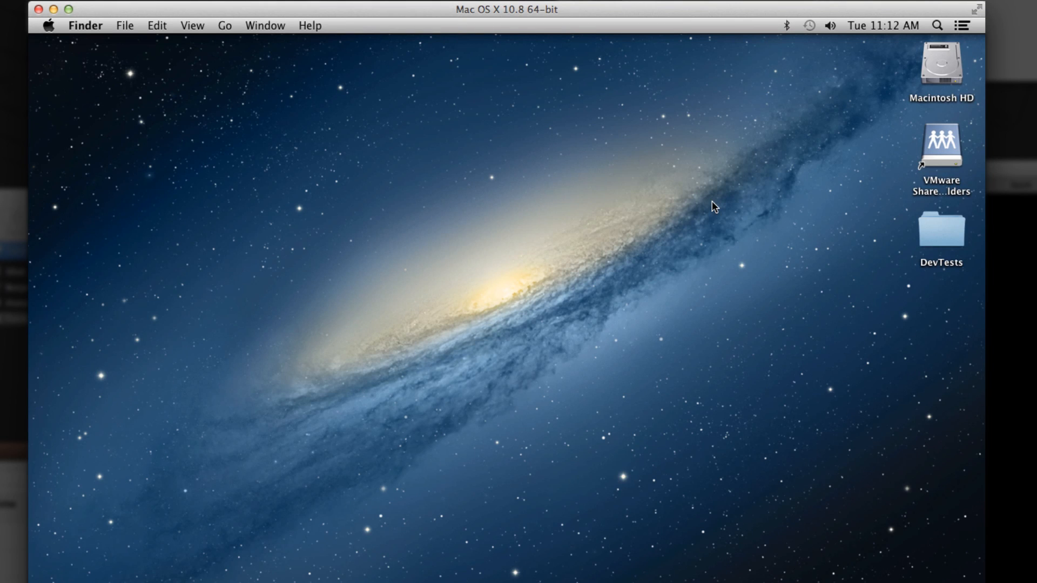
mouse_move(646, 552)
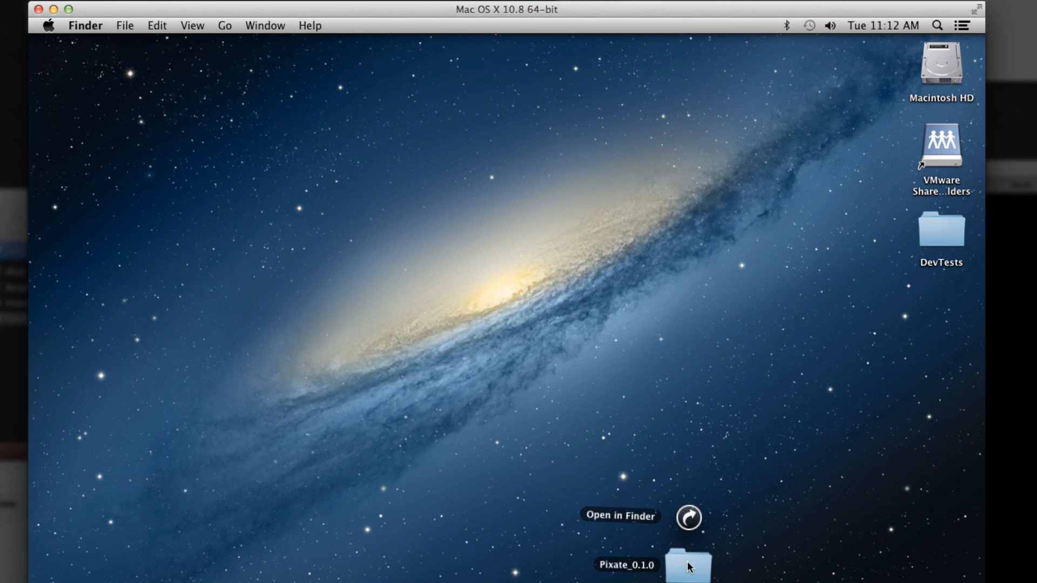
- Open the Pixate_0.1.0 download in Finder and browse into its Samples folder
click(619, 516)
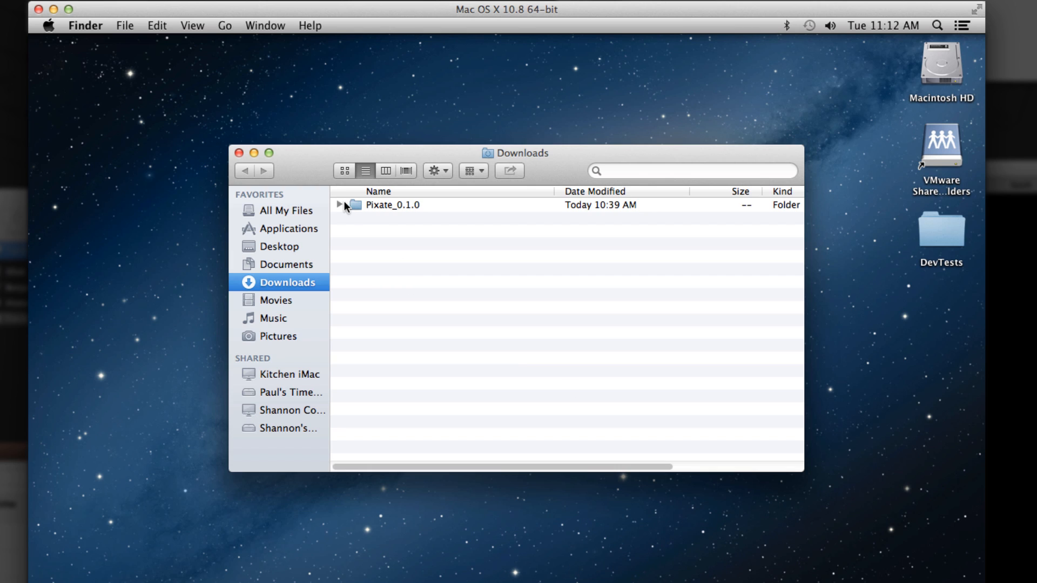
click(339, 204)
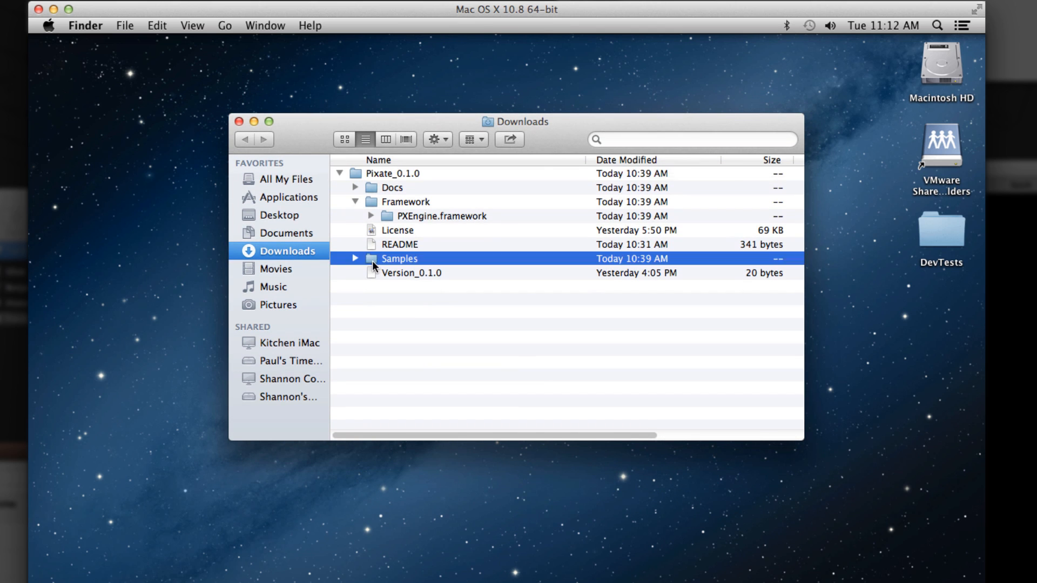
double_click(398, 258)
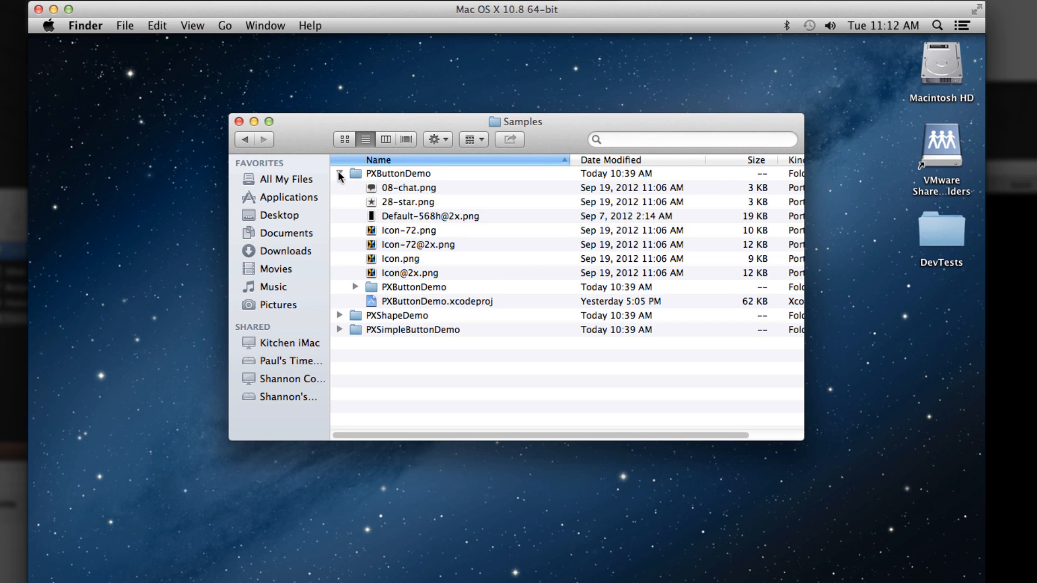
- Open PXButtonDemo.xcodeproj, run it on the iPad 5.1 Simulator, view Button Demo, then quit
double_click(436, 301)
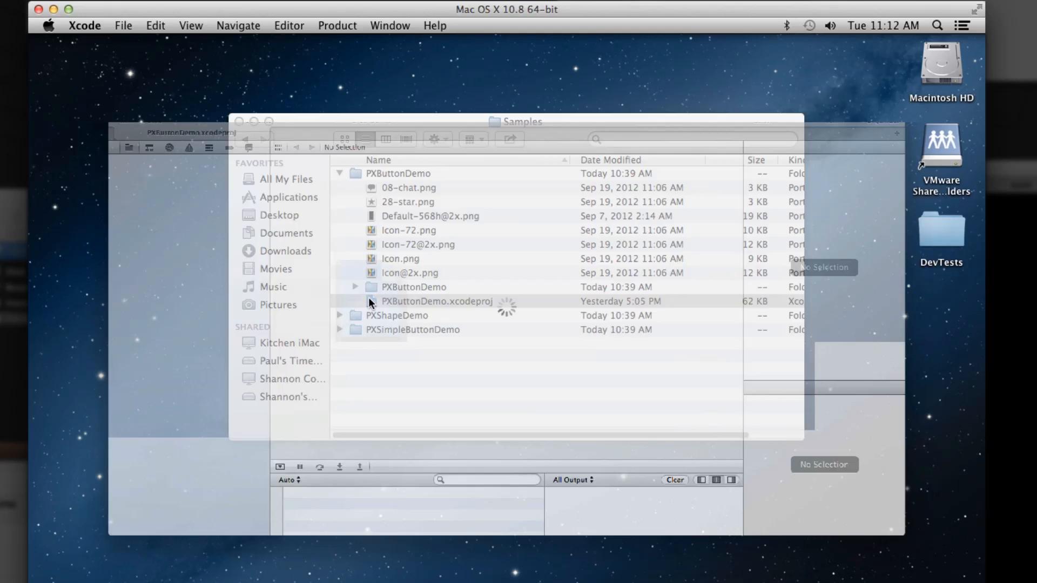
double_click(437, 301)
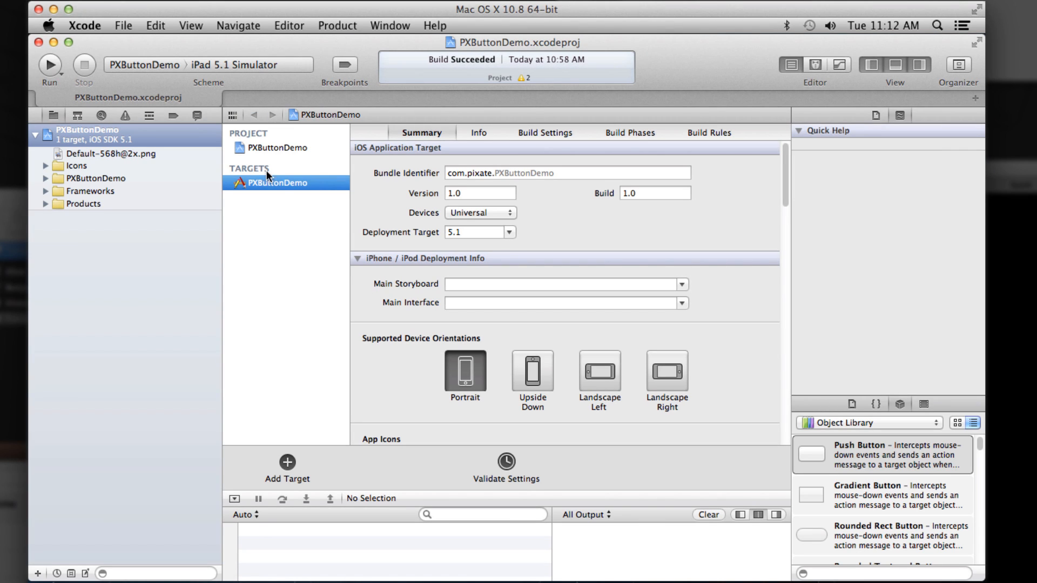
mouse_move(225, 72)
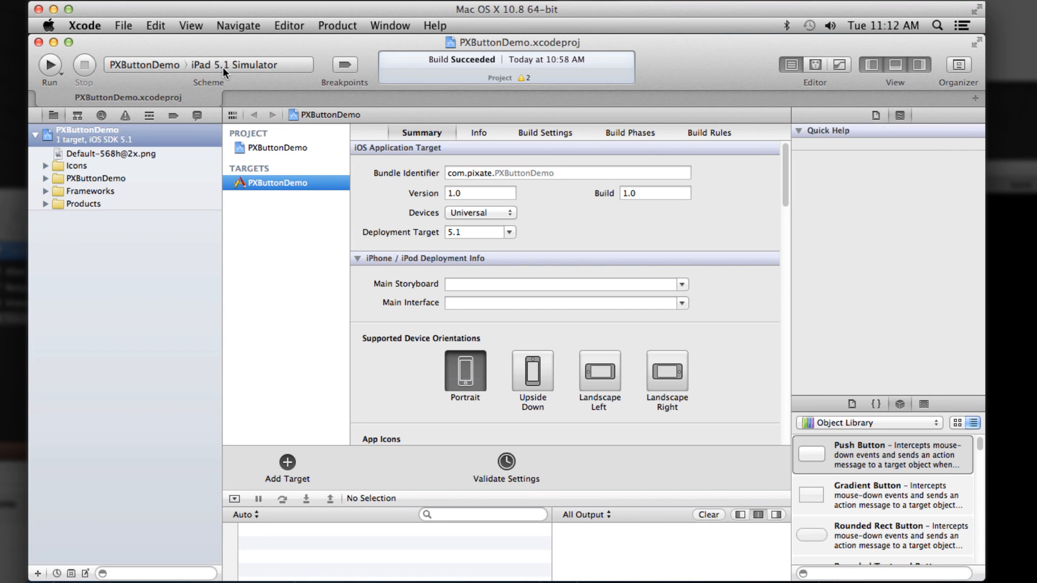
click(232, 65)
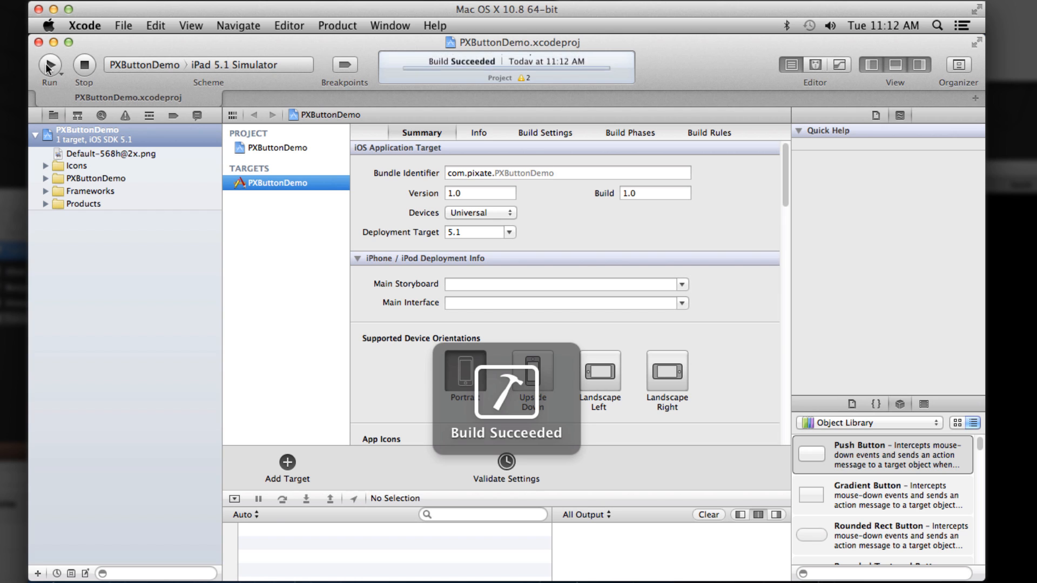
click(48, 64)
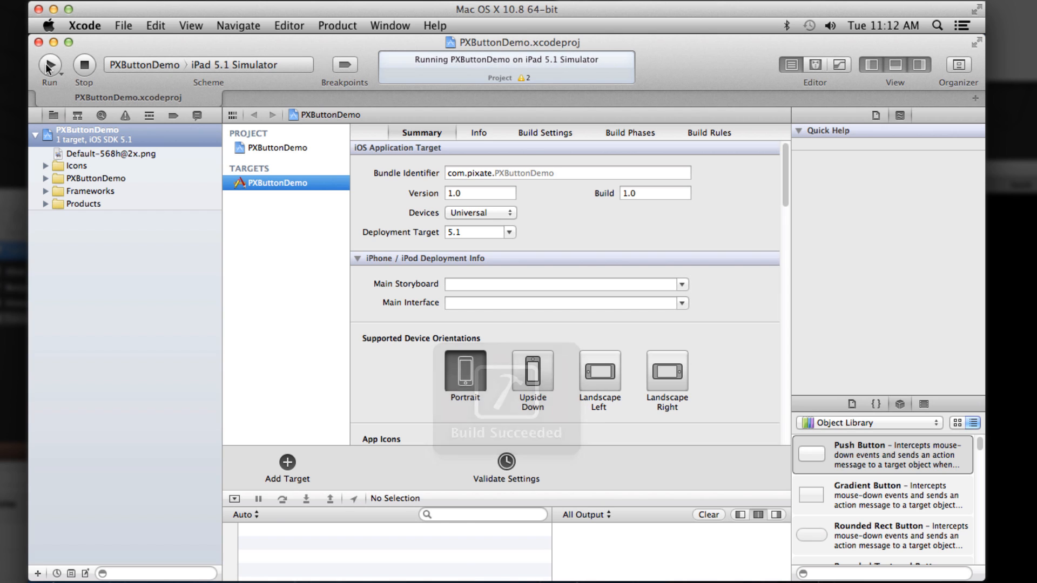
click(50, 64)
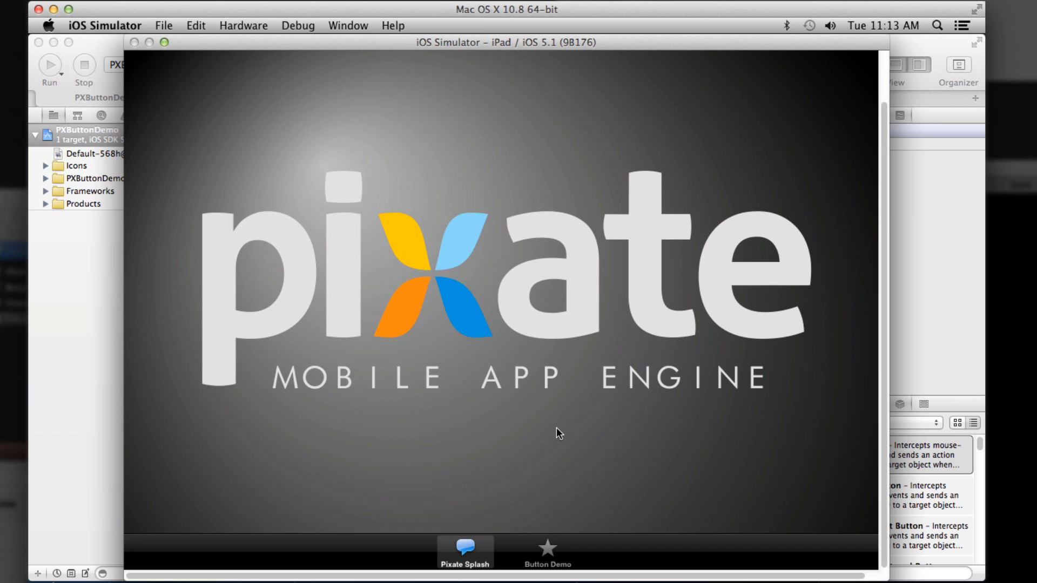
click(546, 552)
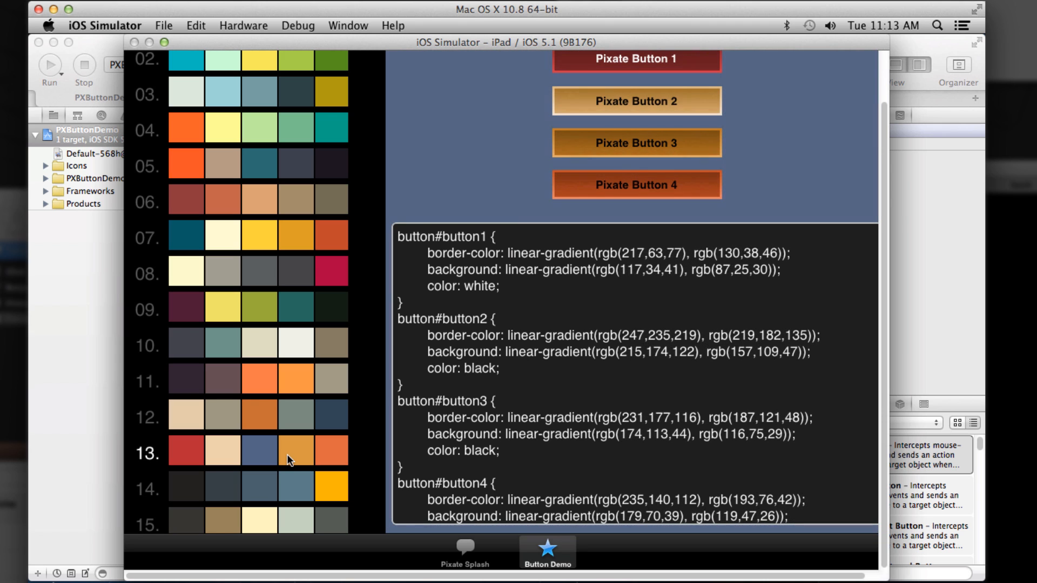
click(258, 413)
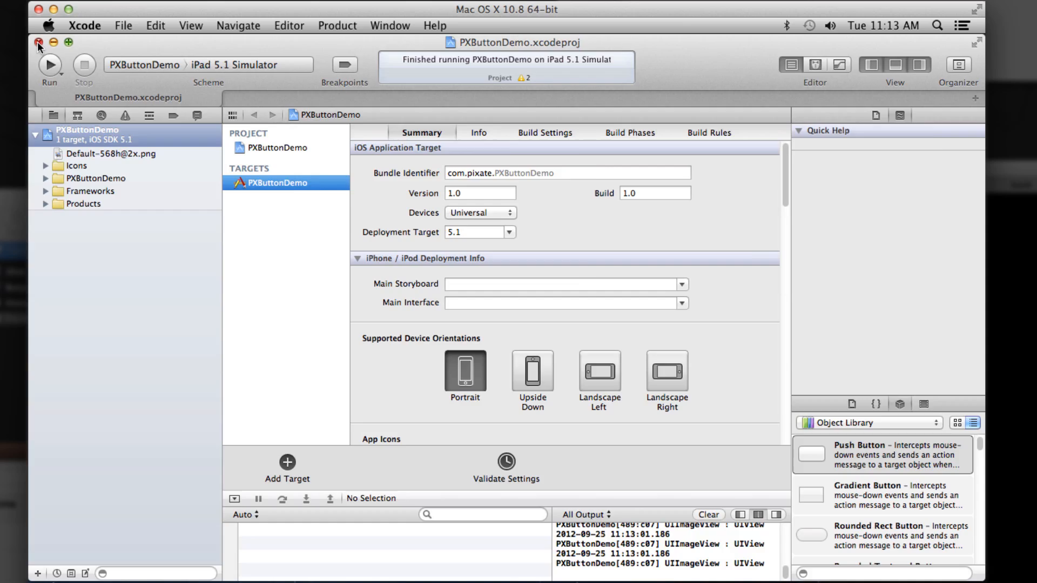
- Close PXButtonDemo, open PXShapeDemo.xcodeproj and run it on the iPhone 5.1 simulator
click(38, 42)
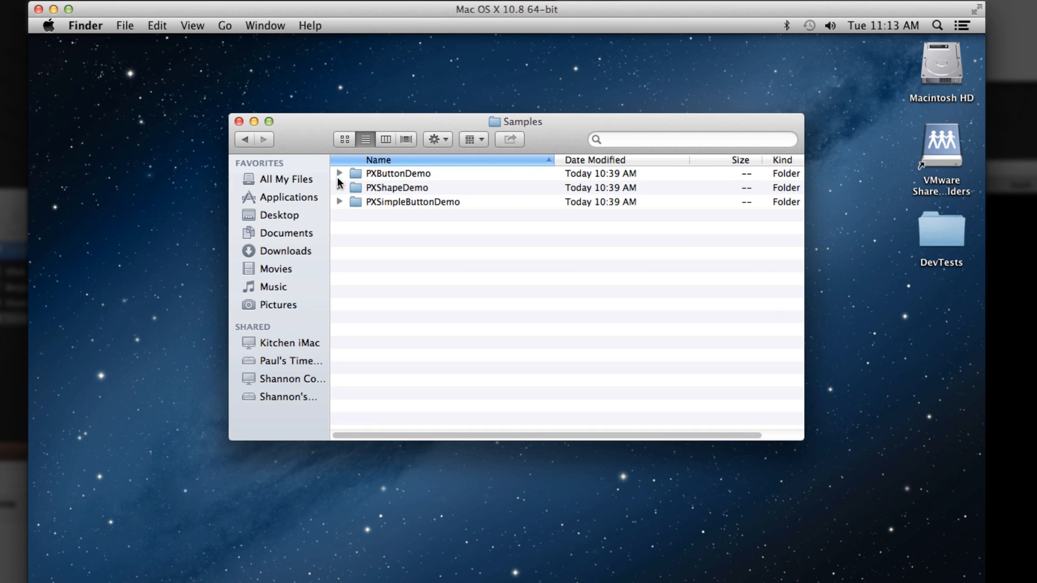
click(340, 188)
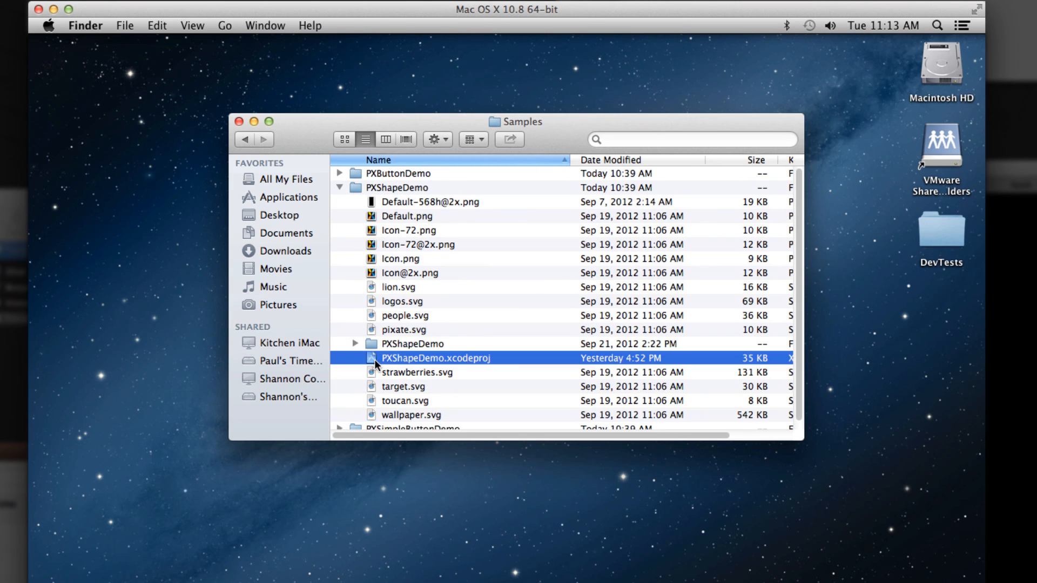
double_click(436, 358)
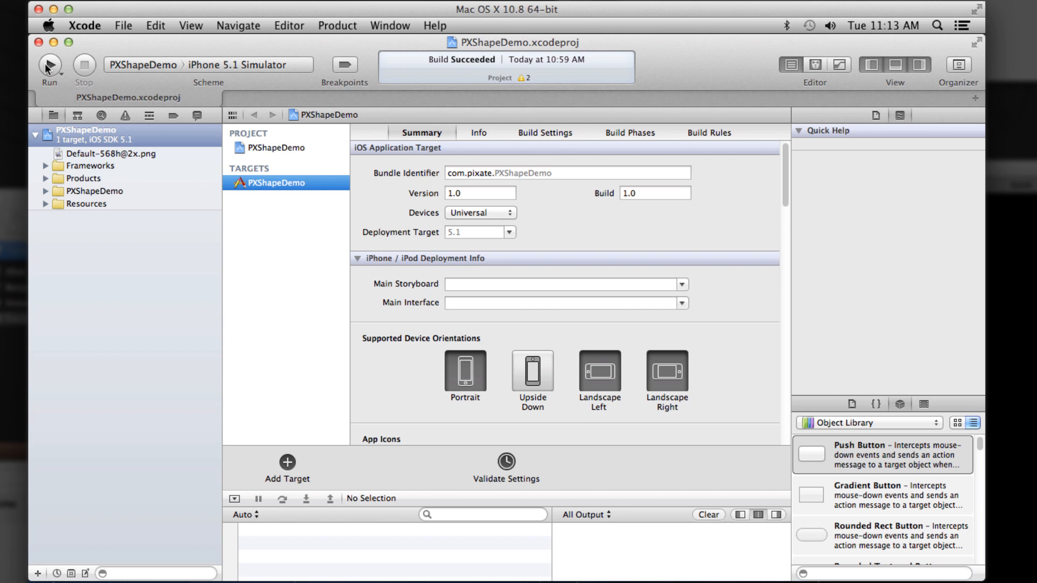
click(49, 69)
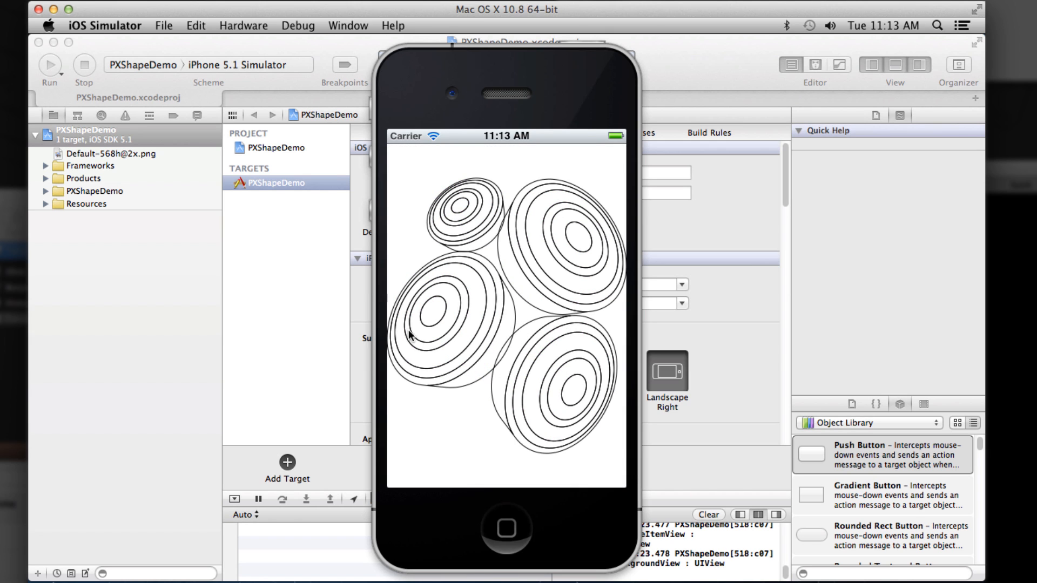
mouse_move(595, 341)
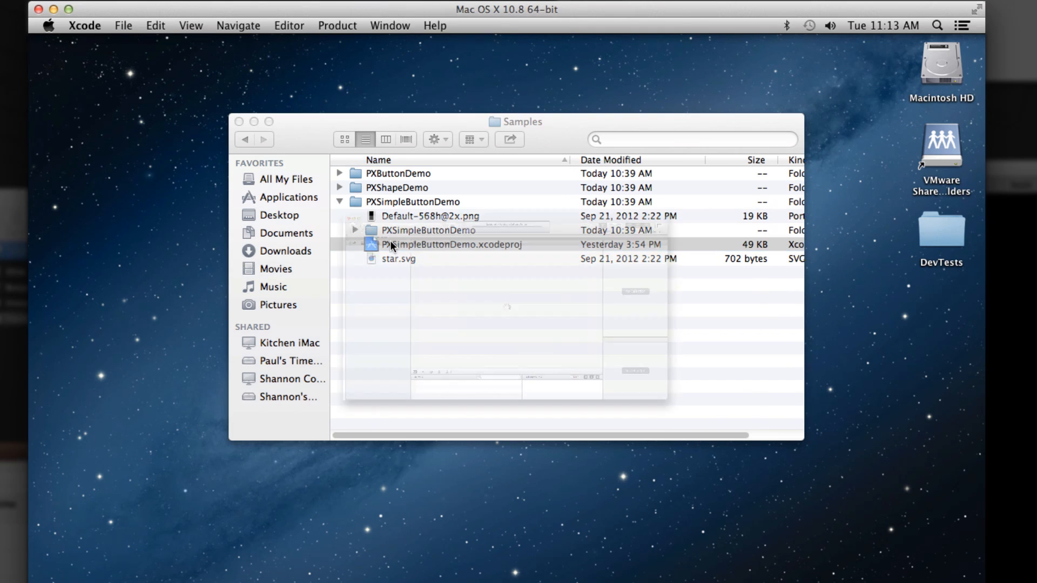
- Run PXSimpleButtonDemo.xcodeproj on the iPhone simulator, stop it, and close the project
double_click(452, 244)
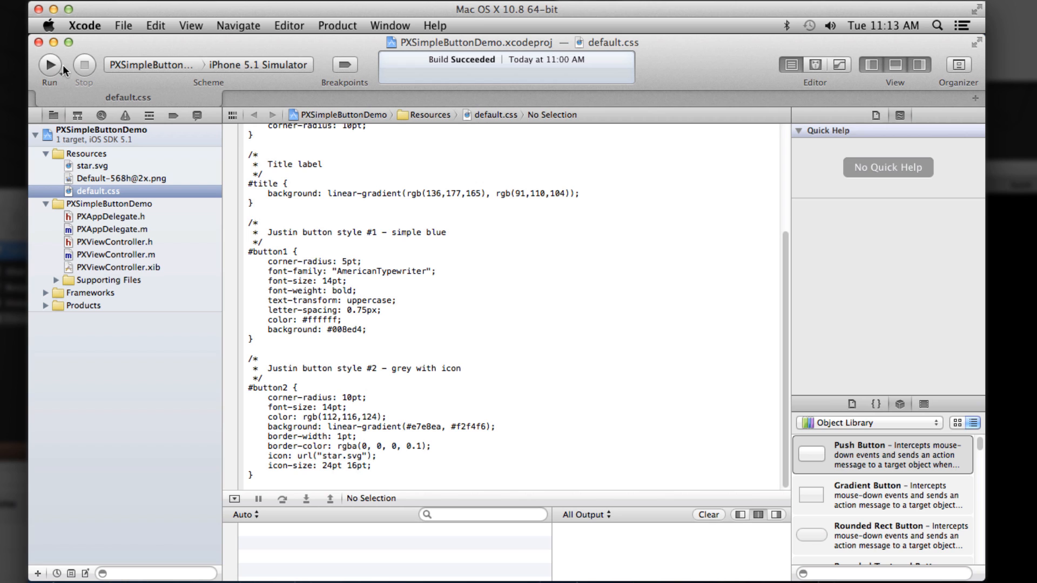
click(49, 65)
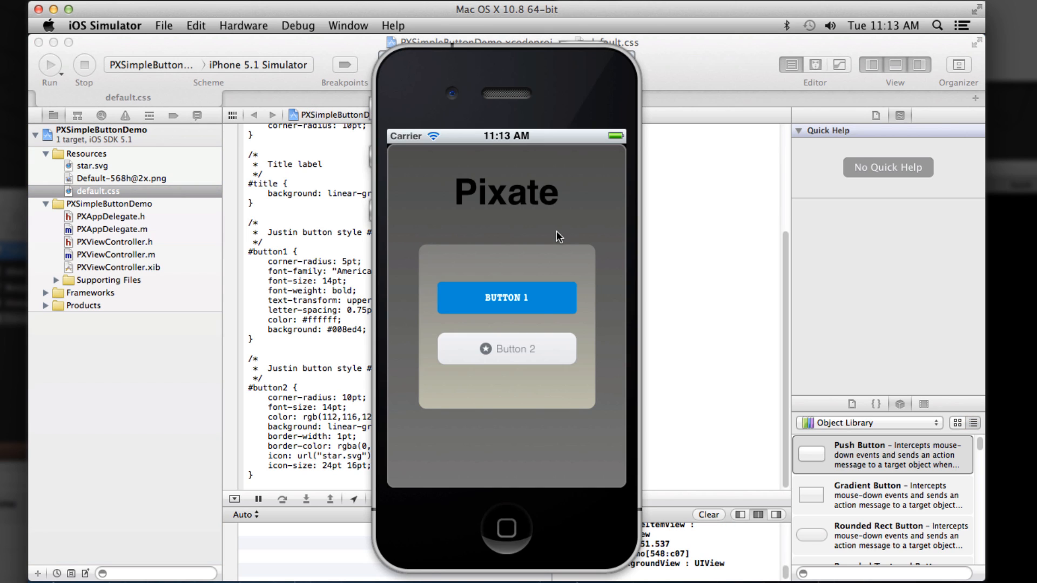
mouse_move(489, 366)
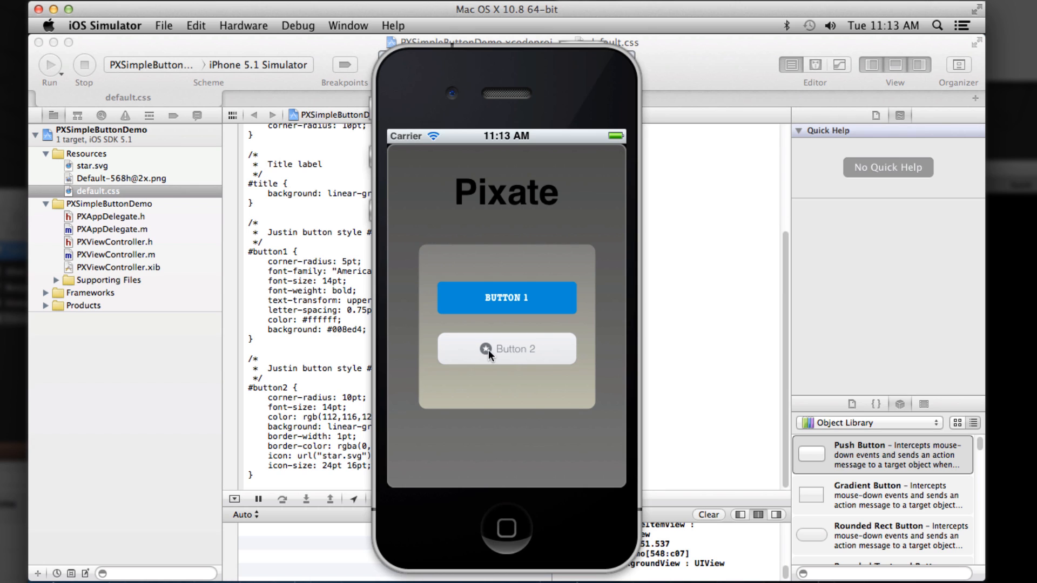
mouse_move(491, 356)
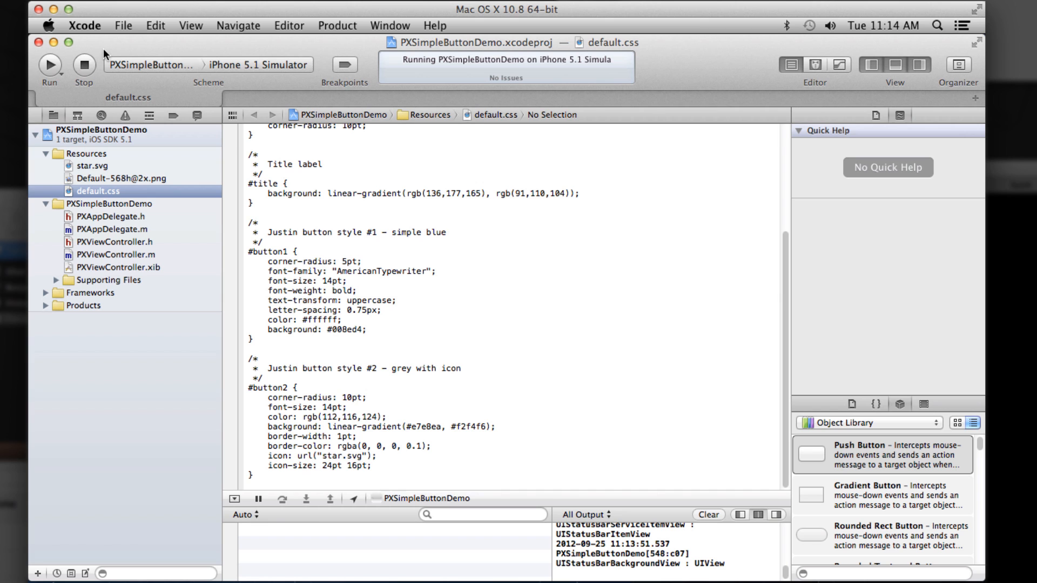
click(83, 65)
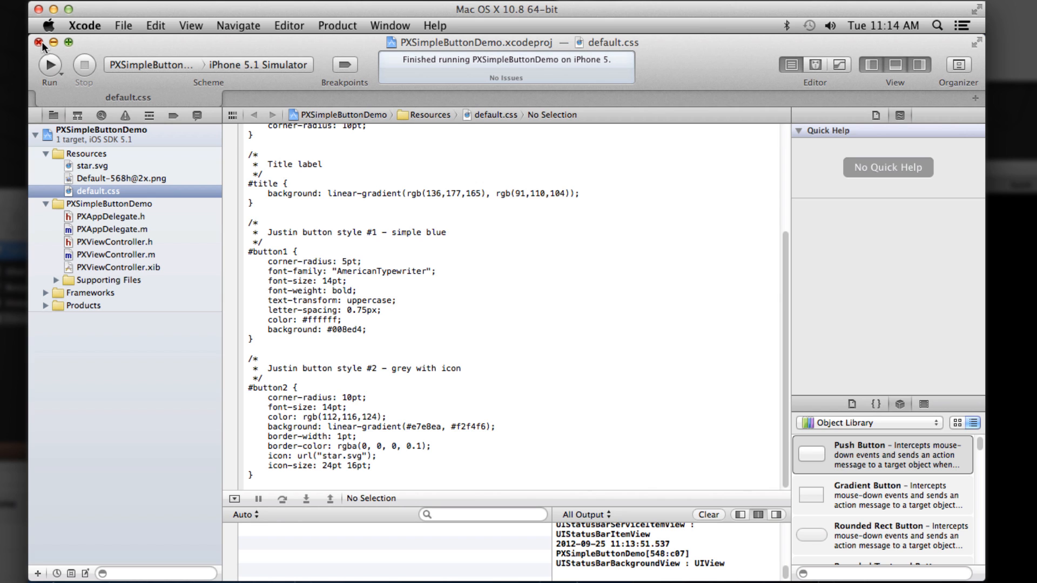
click(39, 42)
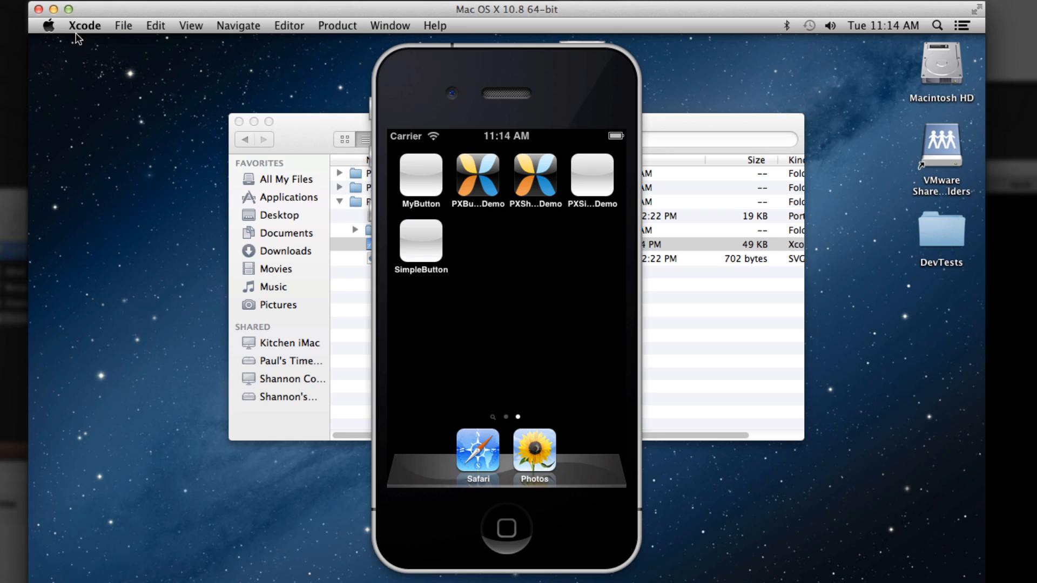
- Create a Single View Application project named SampleButton in the DevTests folder
click(124, 26)
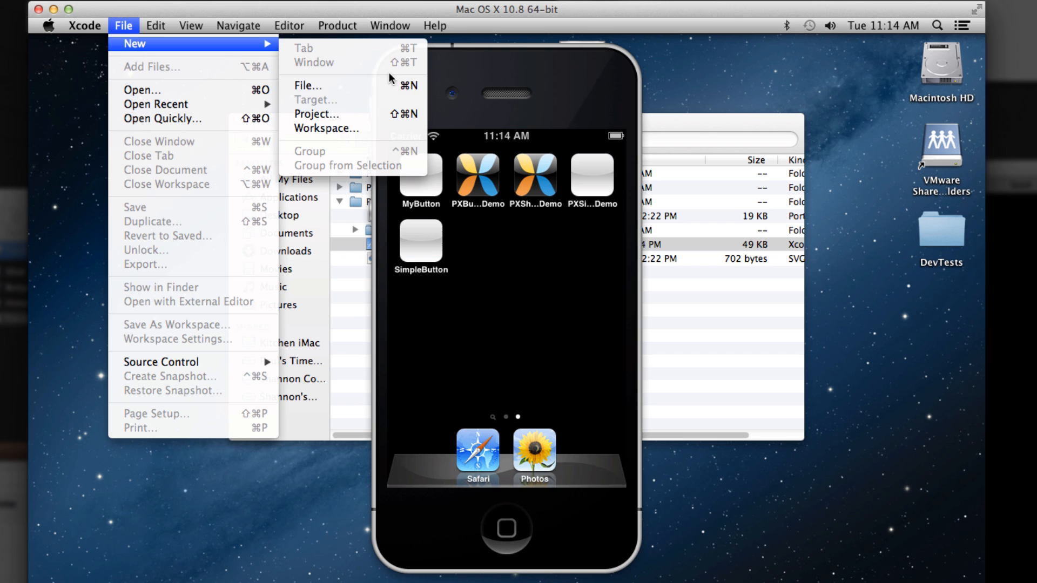
click(316, 114)
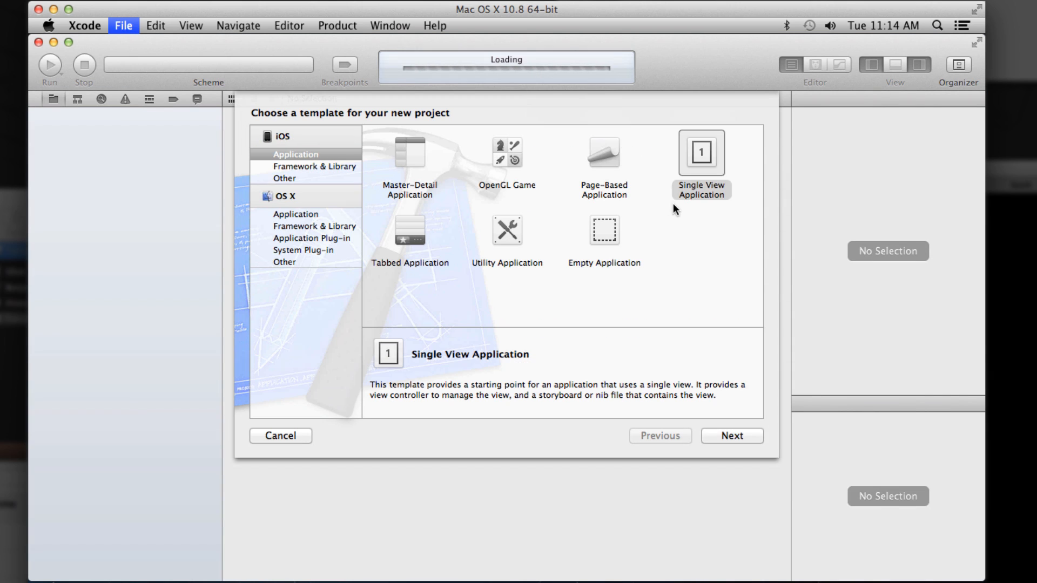
click(731, 435)
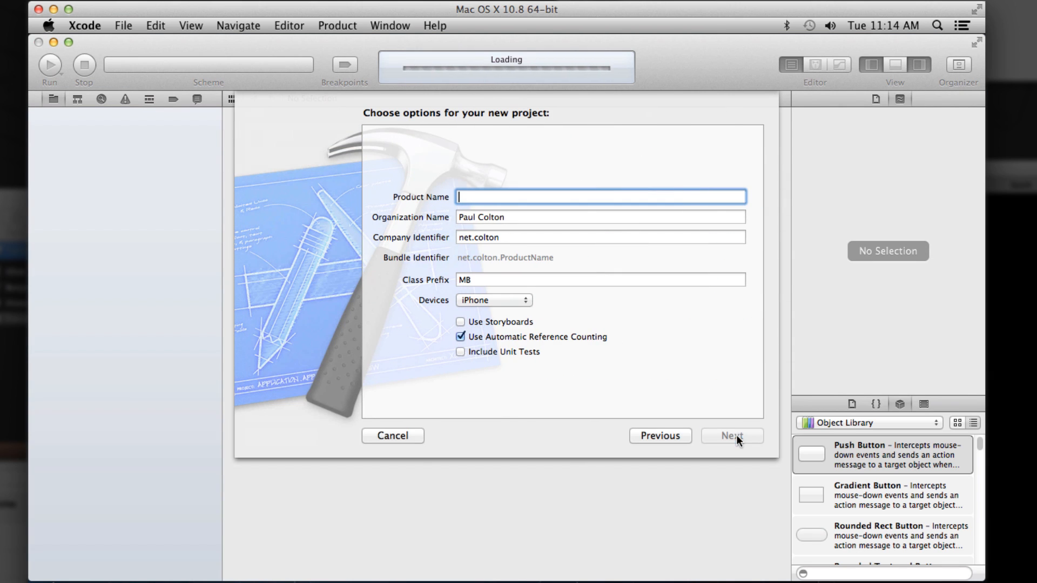
mouse_move(632, 305)
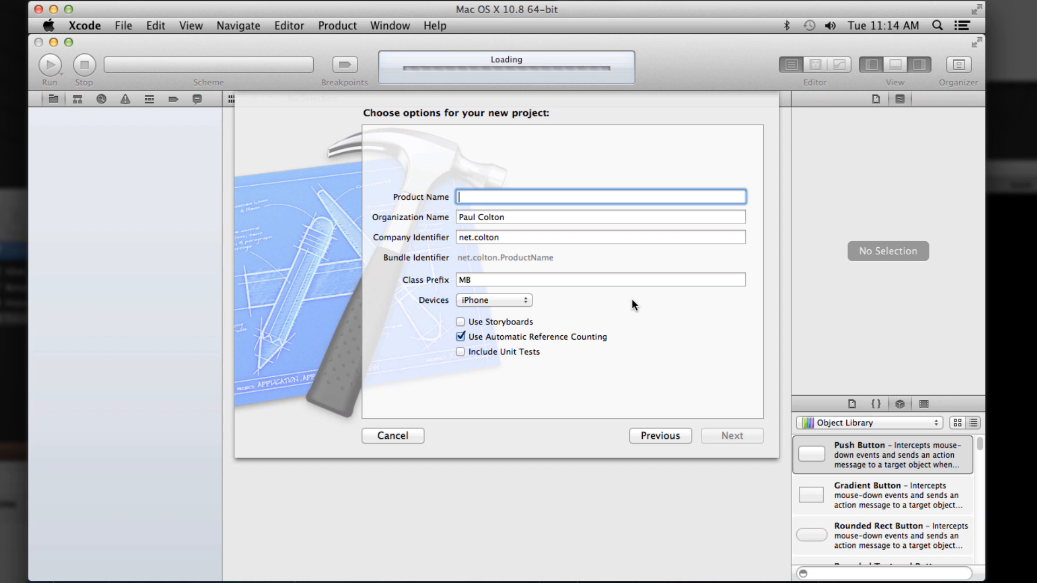
text(S)
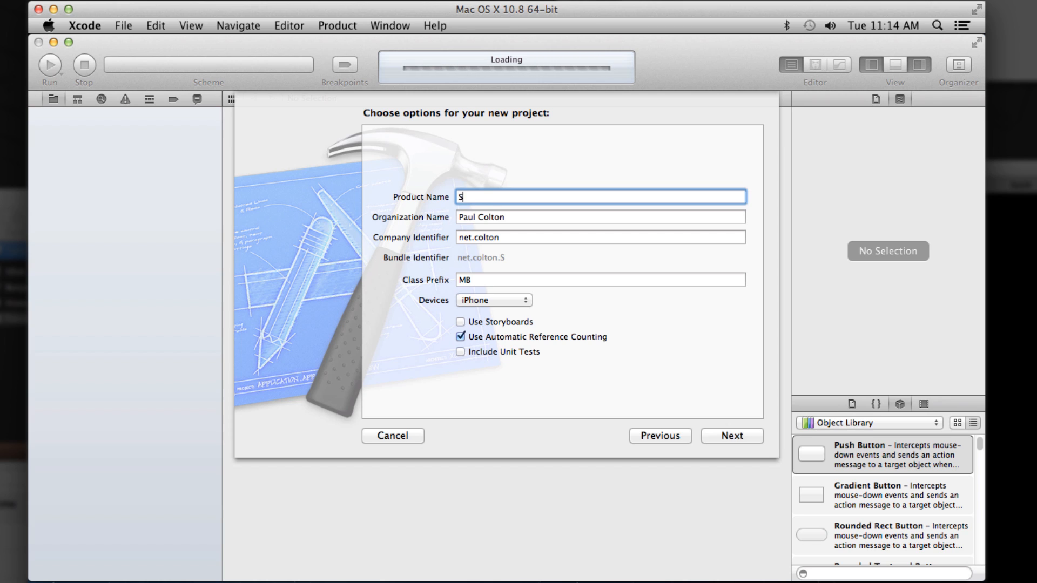
text(ampleBu)
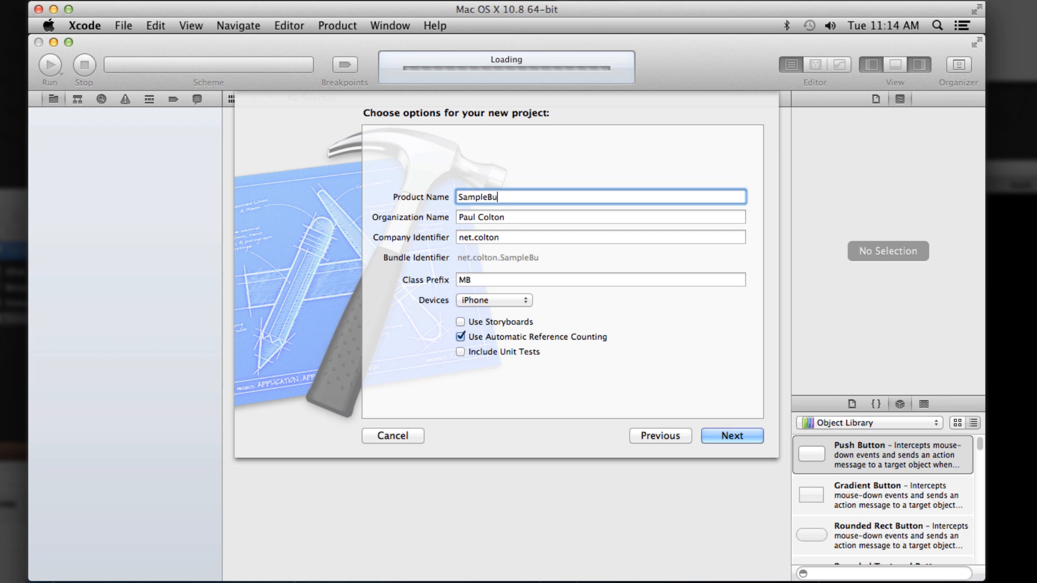
text(tton)
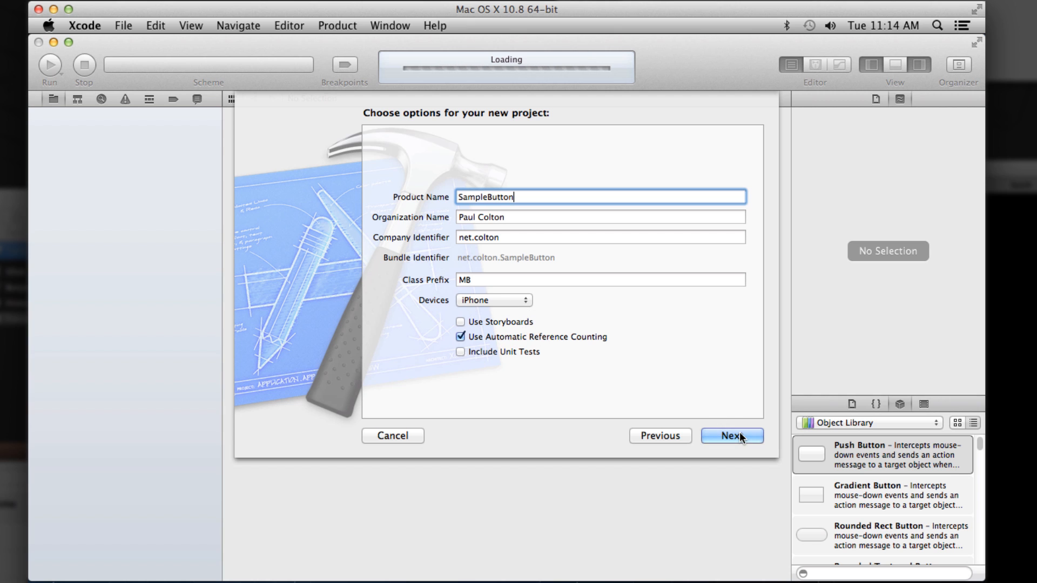
click(731, 436)
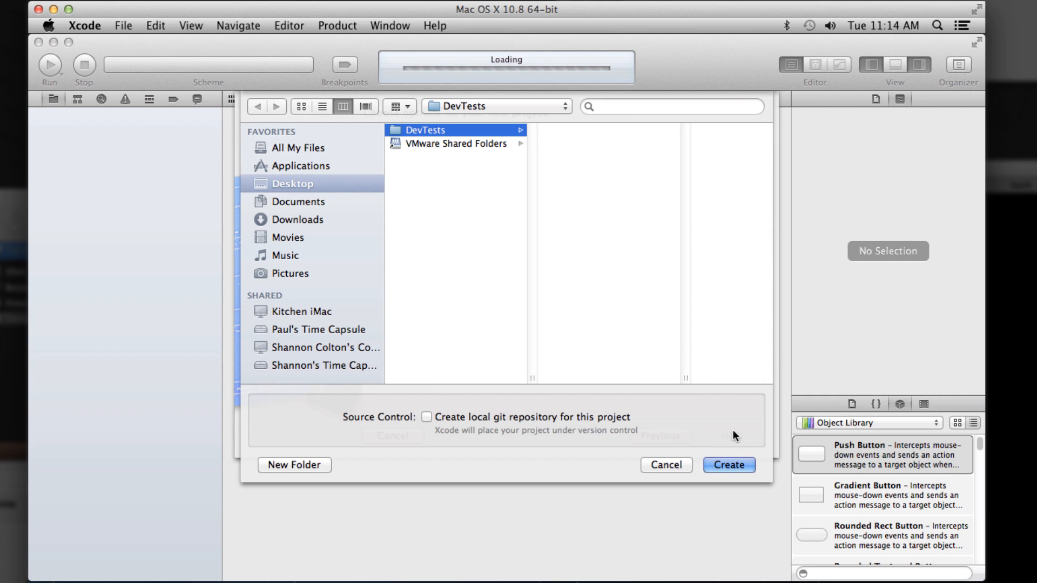
click(727, 465)
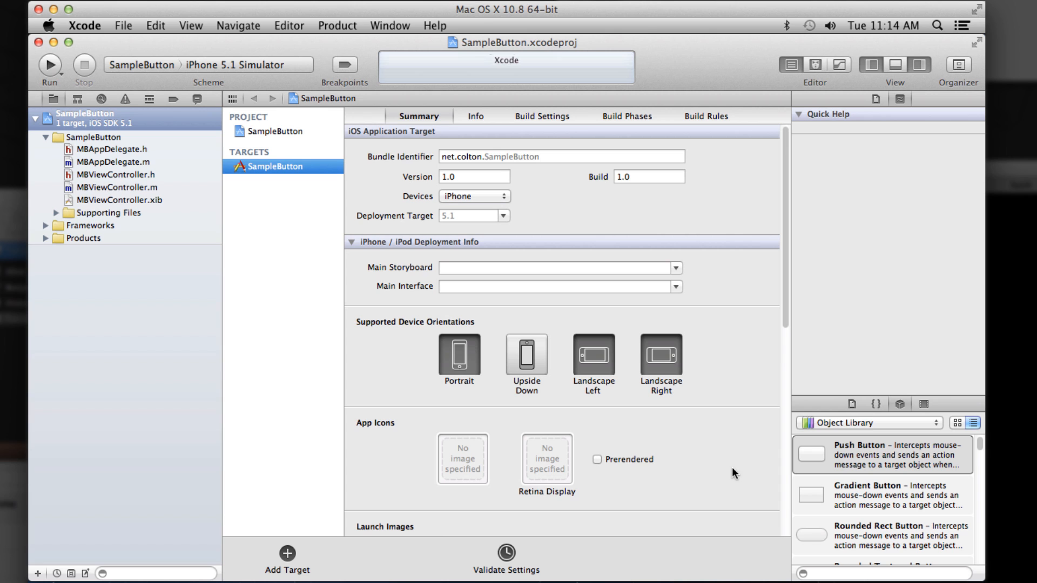
- In MBViewController.xib, title the button 'My First Pixate Button' and add String attribute styleId = myButton
click(118, 200)
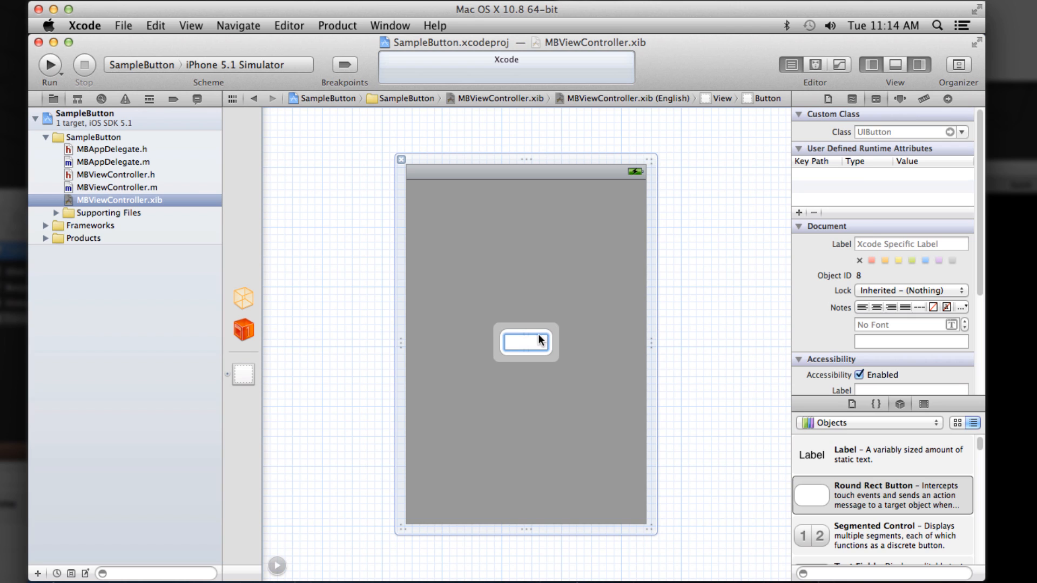
text(My First Pixate Button)
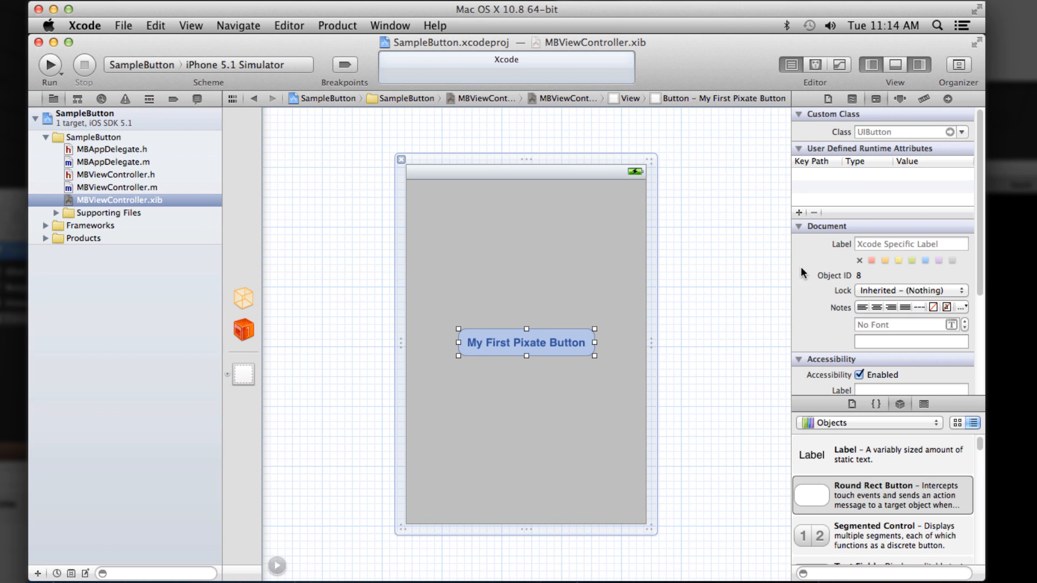
click(798, 212)
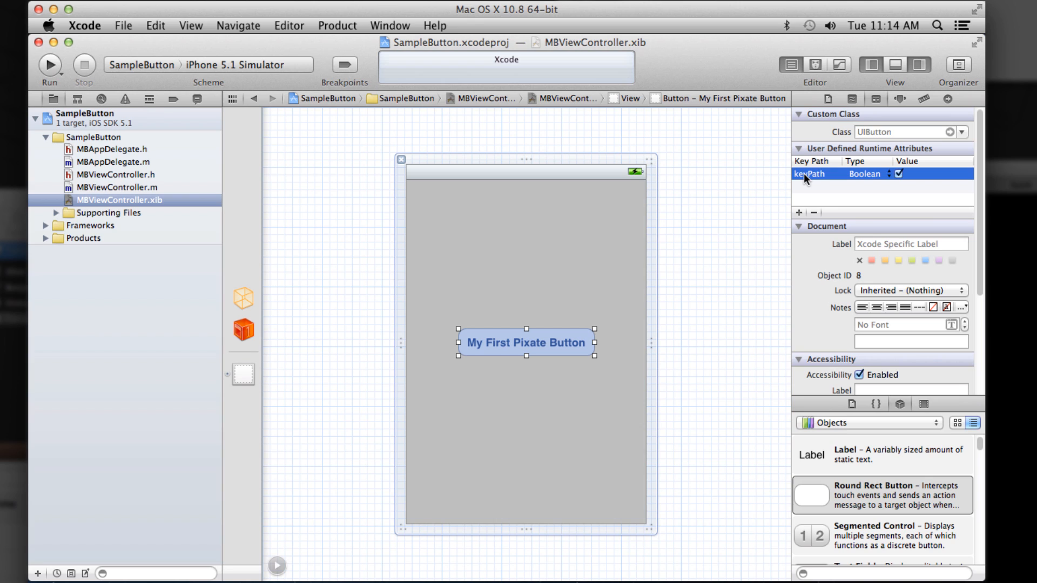
text(styleId)
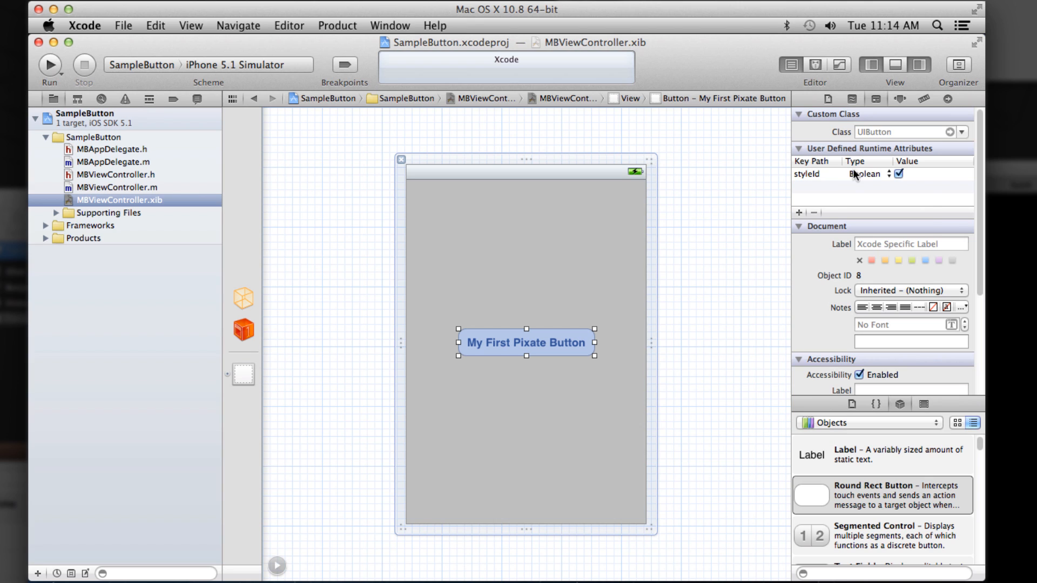
click(865, 174)
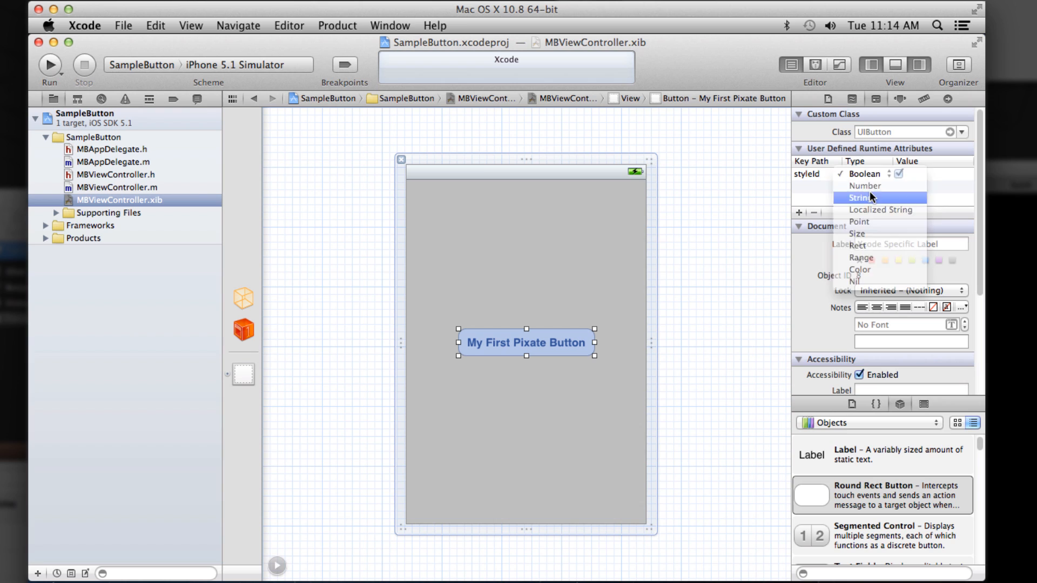
click(862, 198)
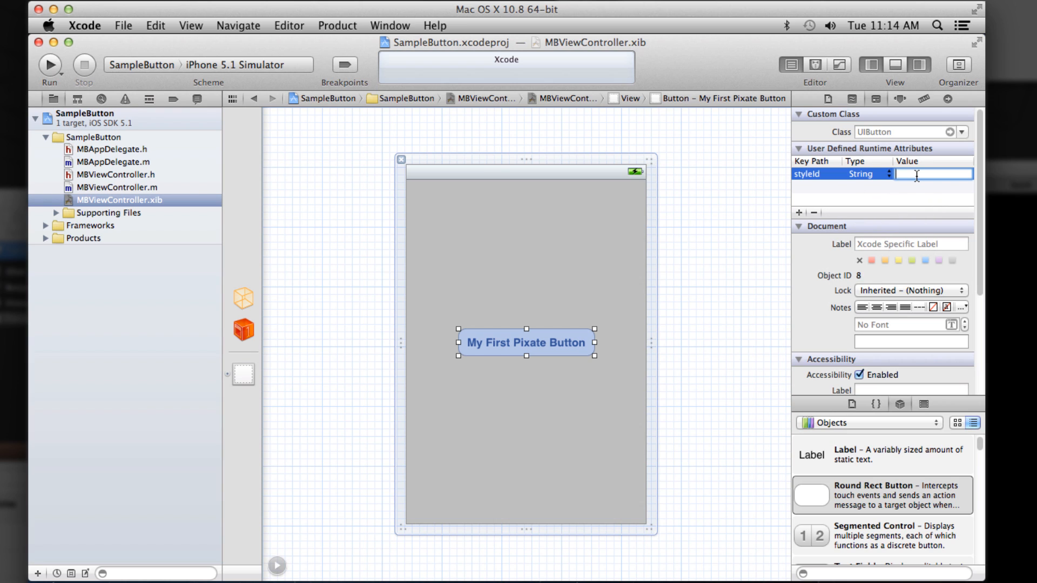
text(myButton)
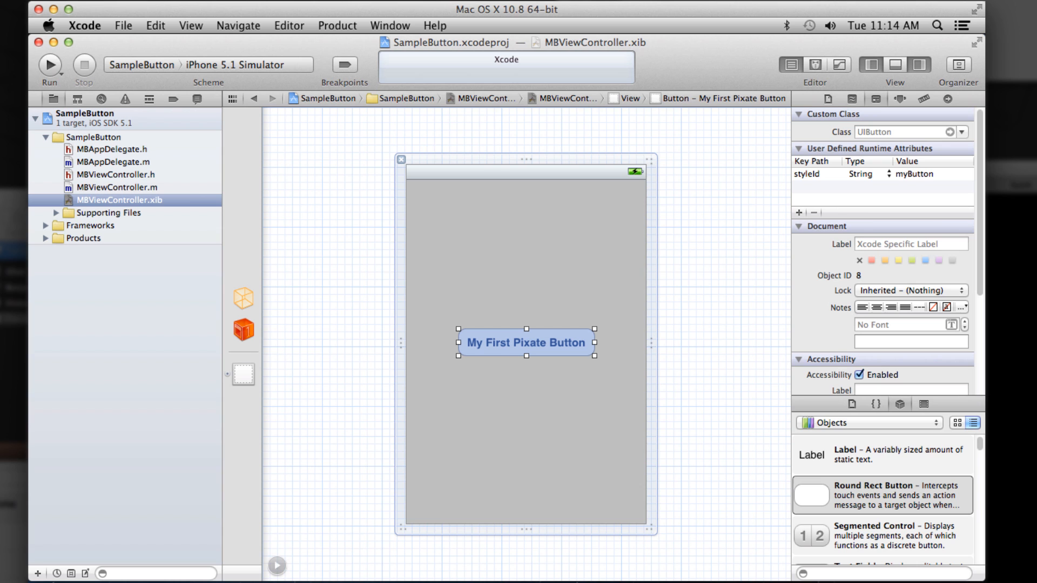
click(94, 136)
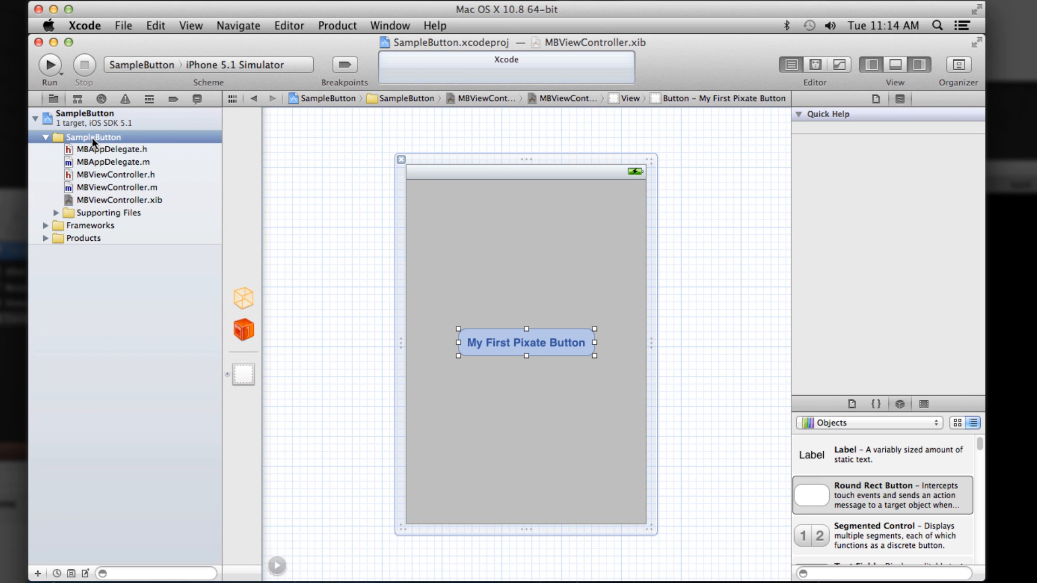
right_click(93, 137)
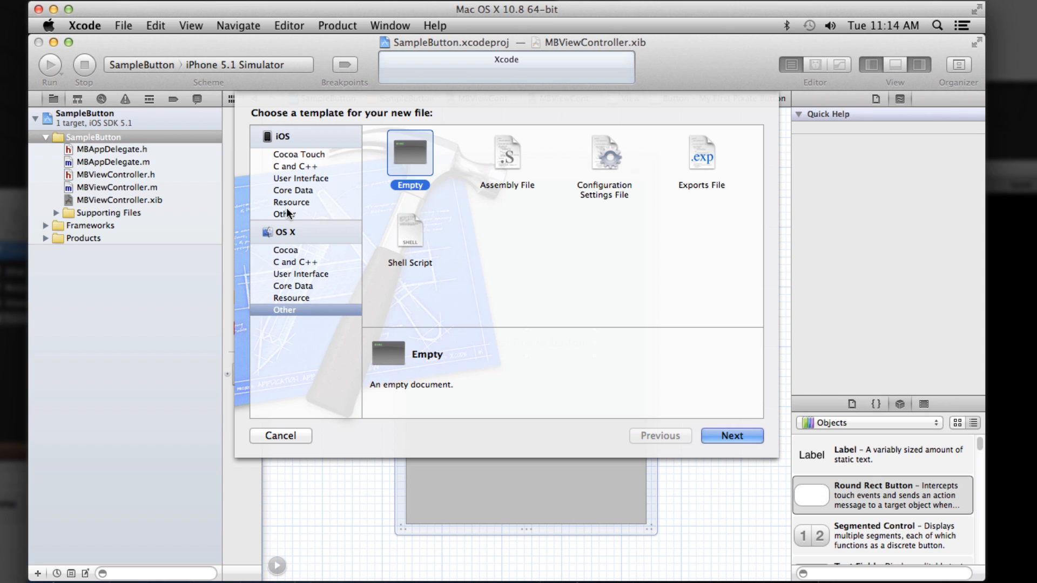
- Create an empty iOS file named default.css in the SampleButton group
click(284, 214)
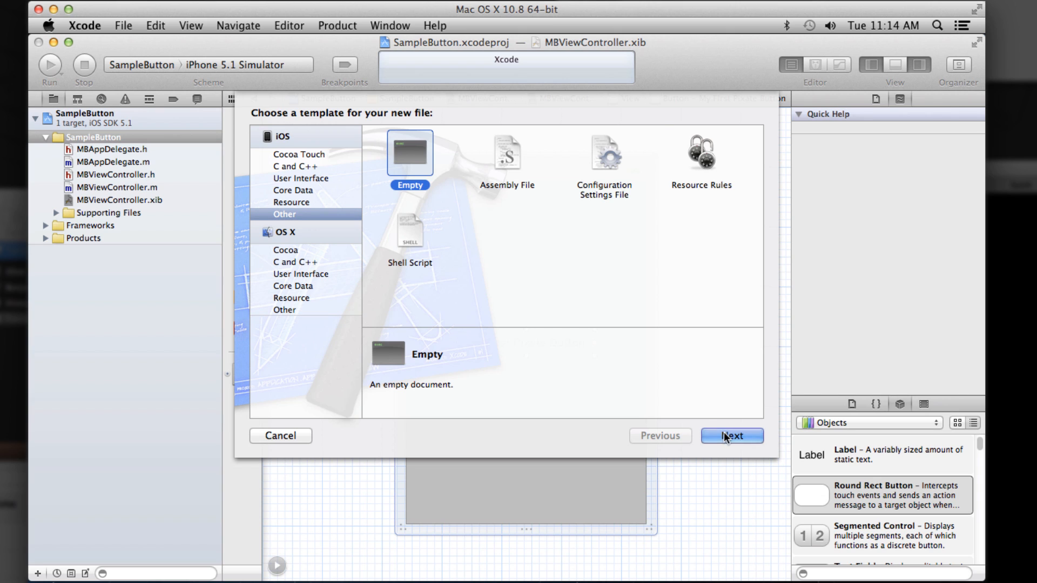
click(731, 436)
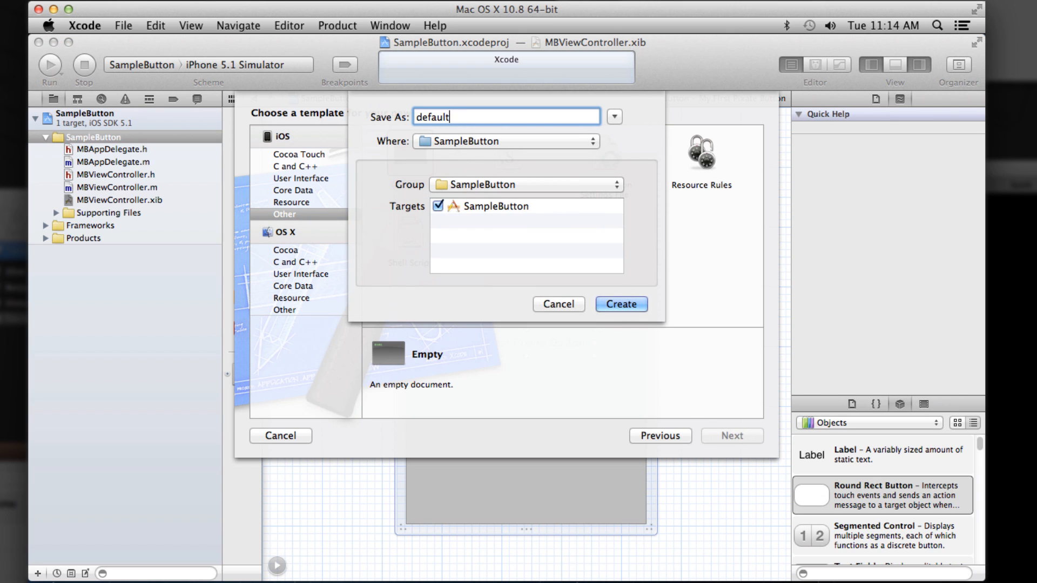
text(.css)
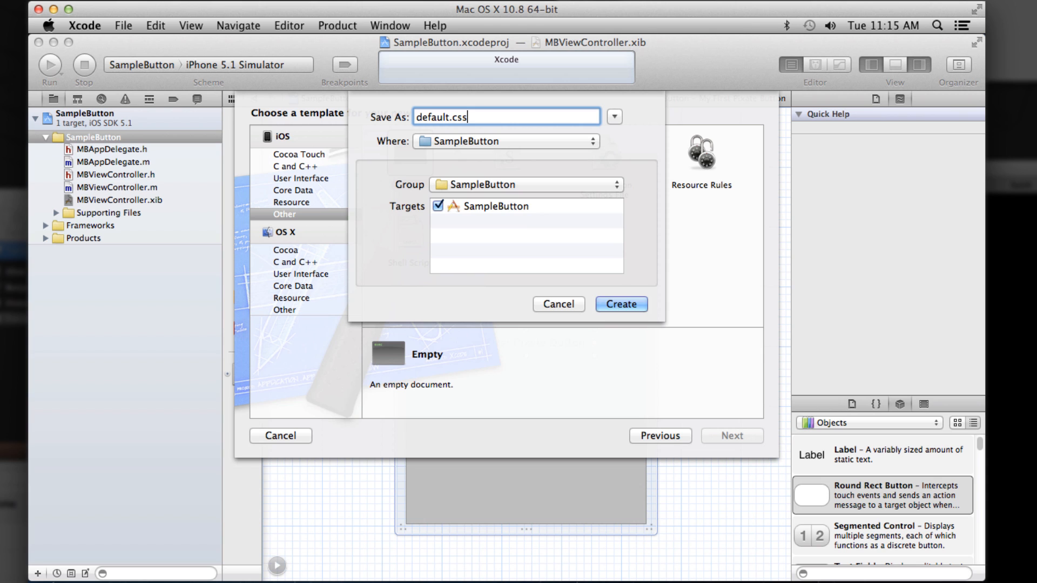
click(619, 304)
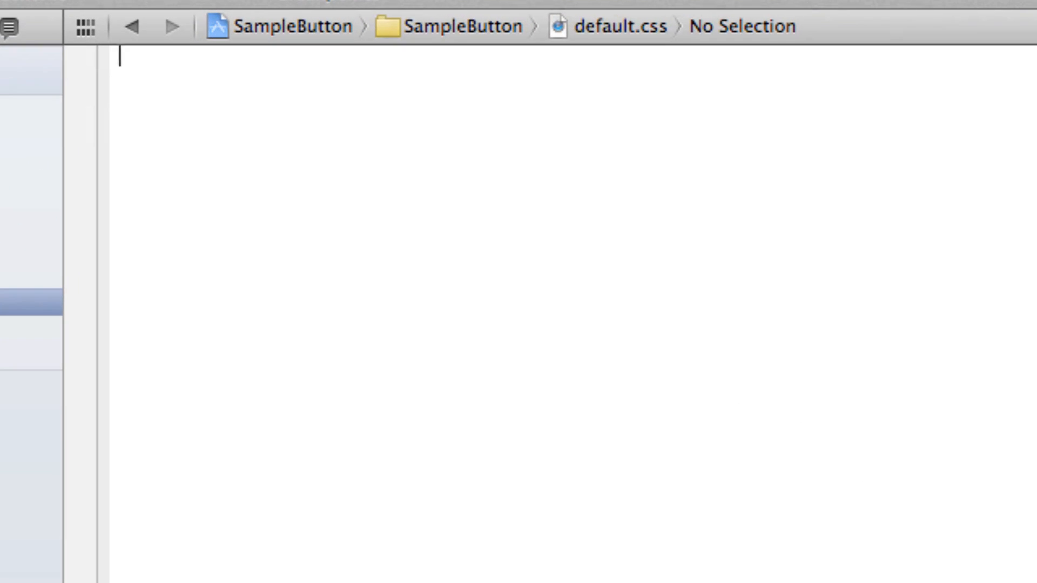
- Write a #myButton rule: red background, yellow 3pt border, 8pt corner radius
text(#my)
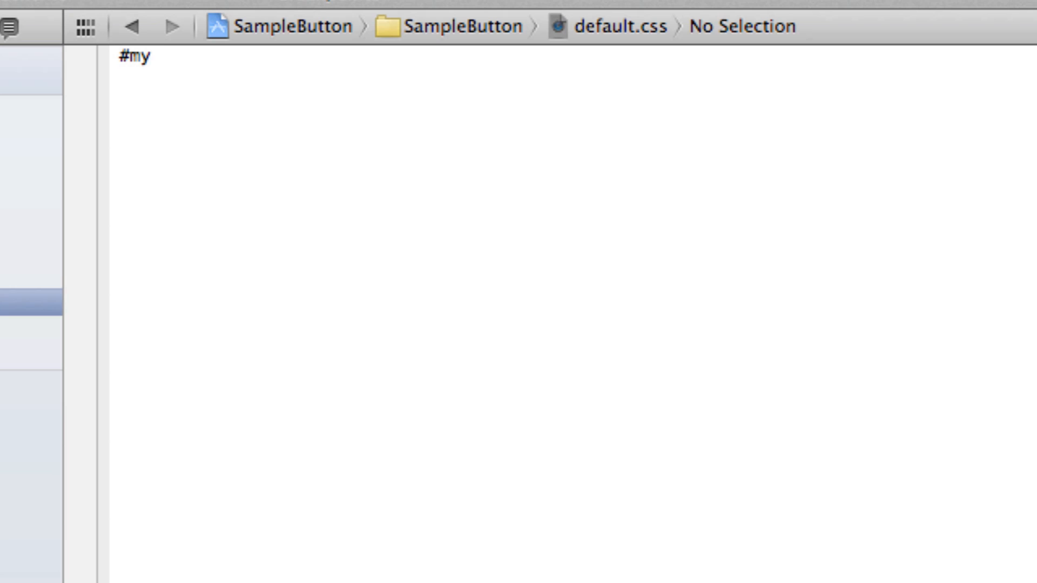
text(Button)
text(backgrou)
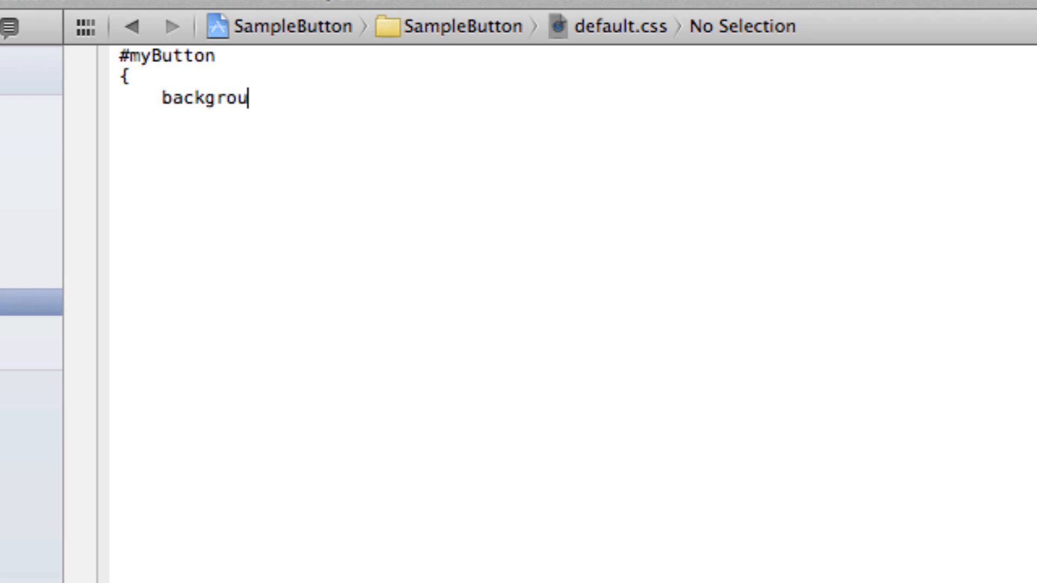
text(nd: red;)
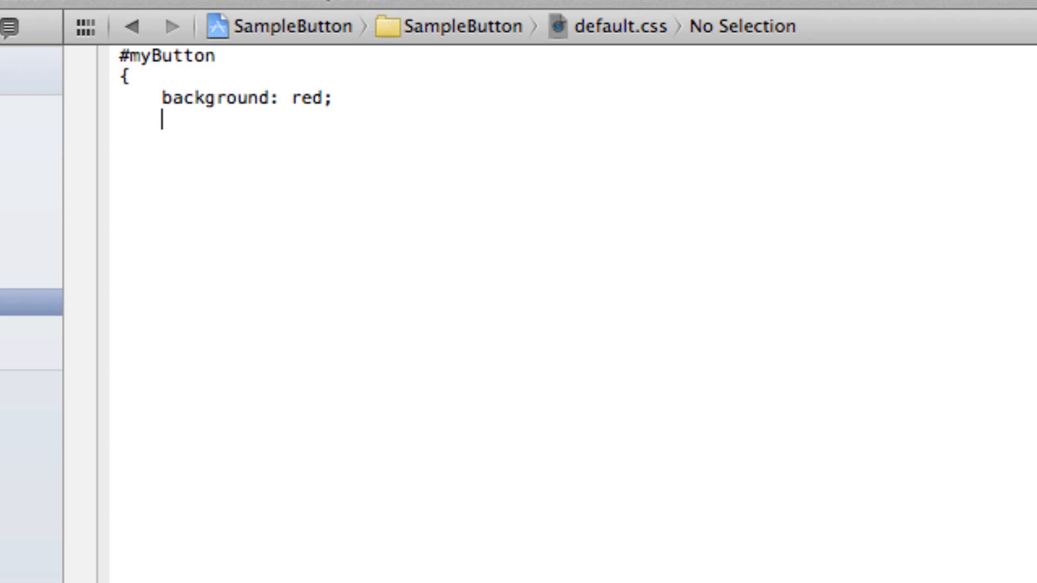
text(border)
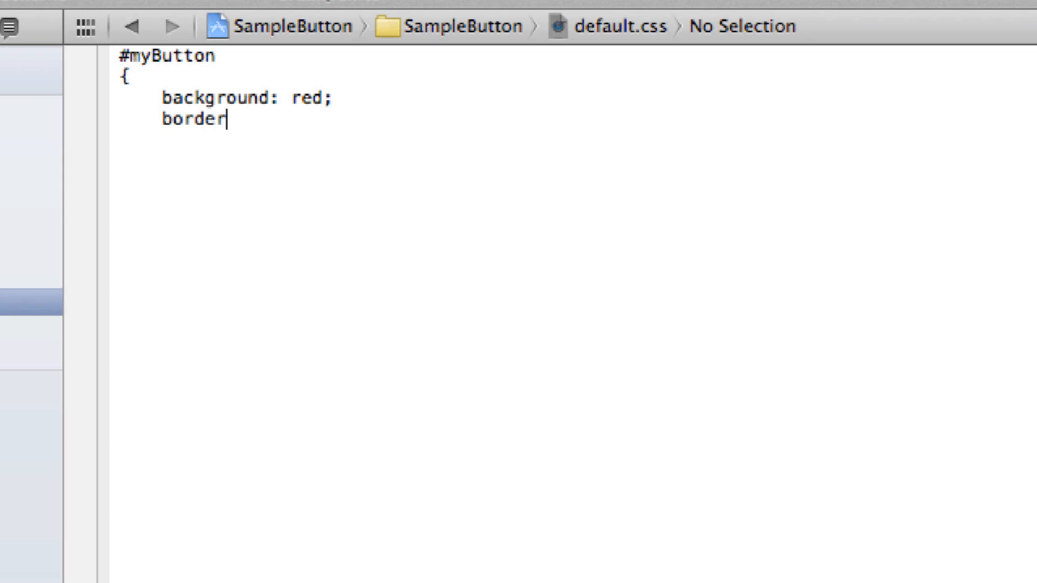
text(-color: yel)
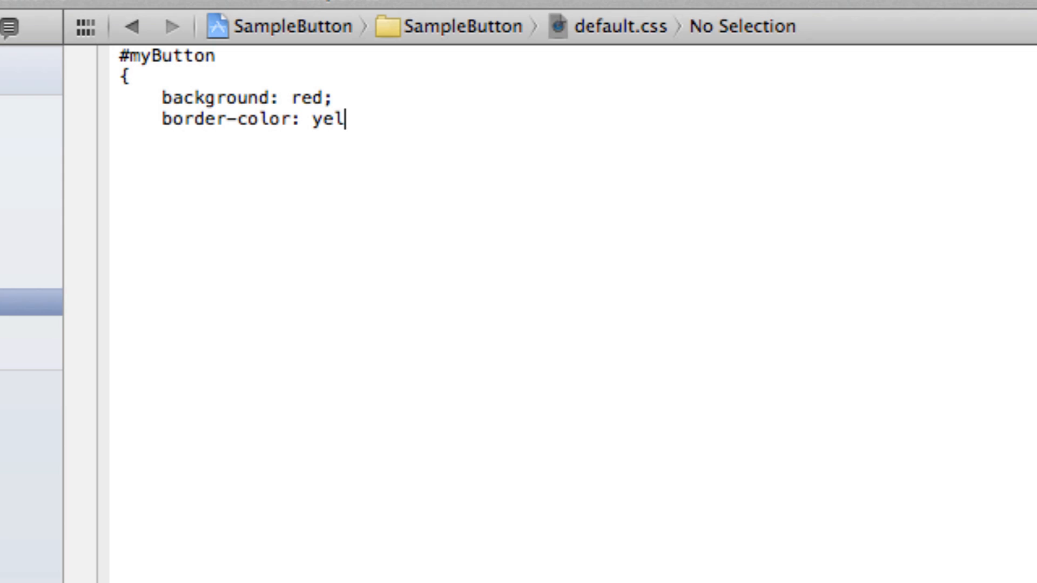
text(low;)
text(border)
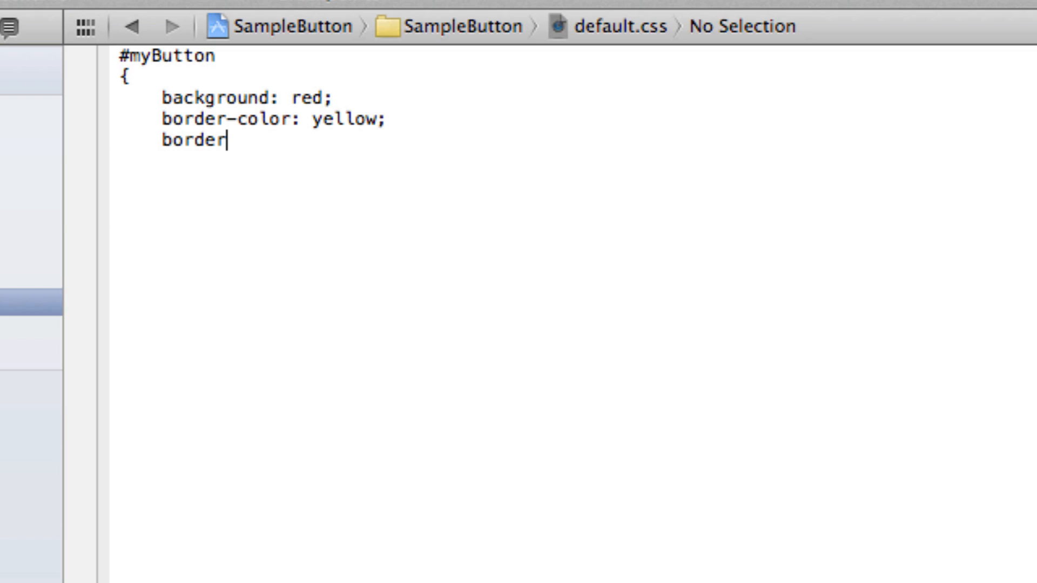
text(-widt)
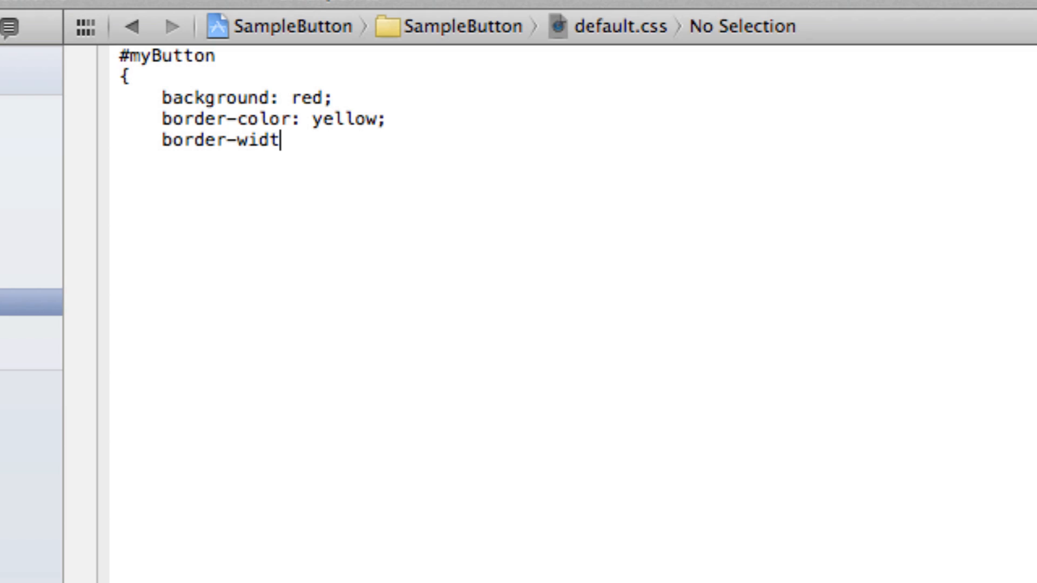
text(h: 3pt;)
text(c)
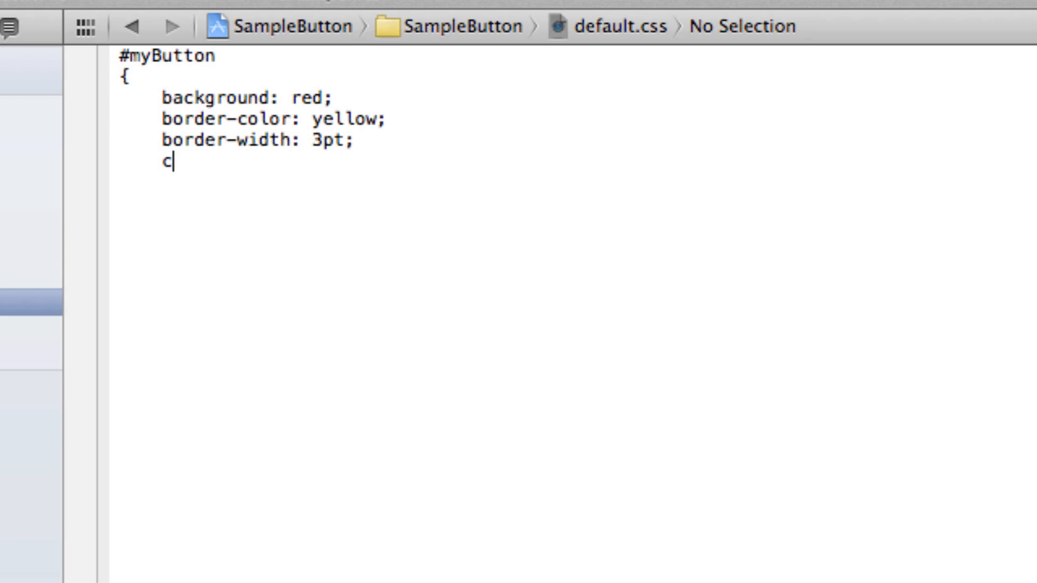
text(orner-radius:)
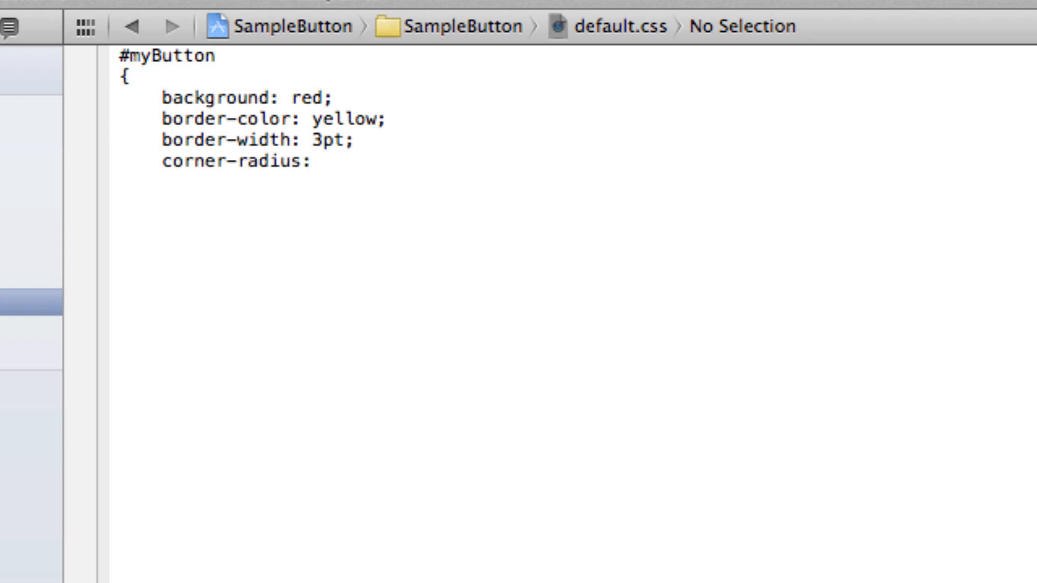
text(8pt;)
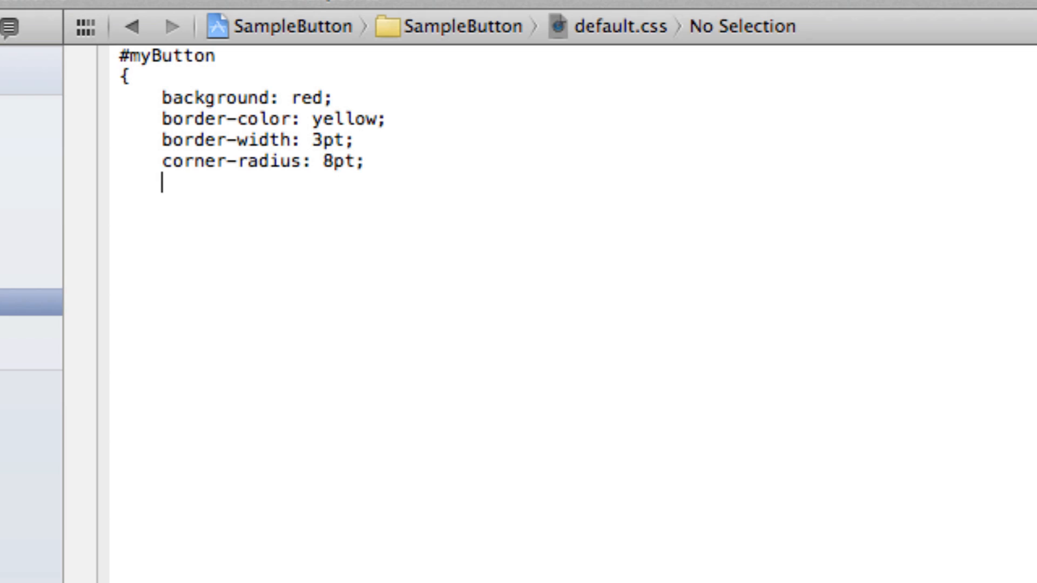
text(})
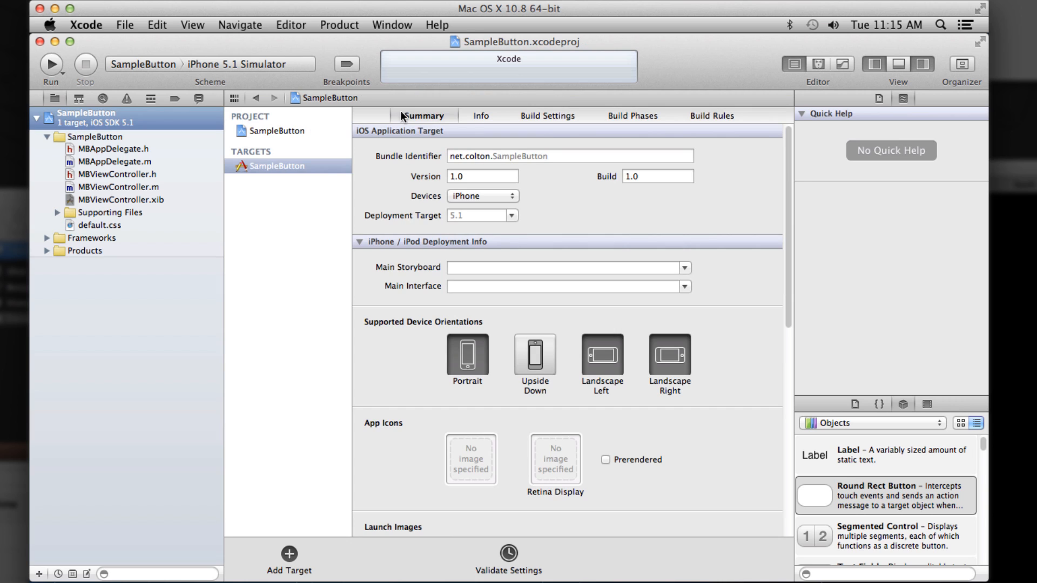
- Search all build settings for 'other link' and add -ObjC to Other Linker Flags
click(547, 116)
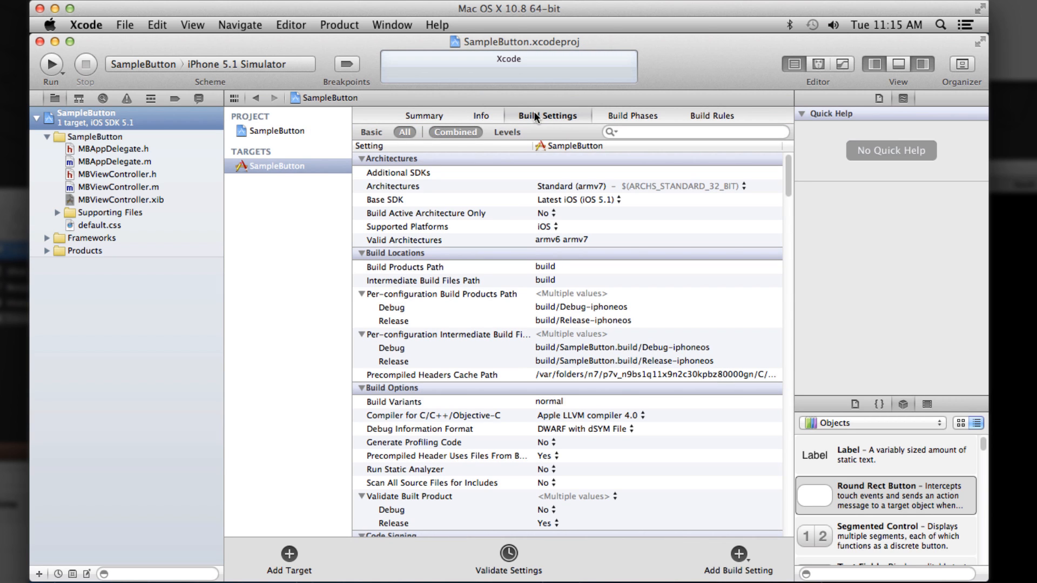
mouse_move(259, 152)
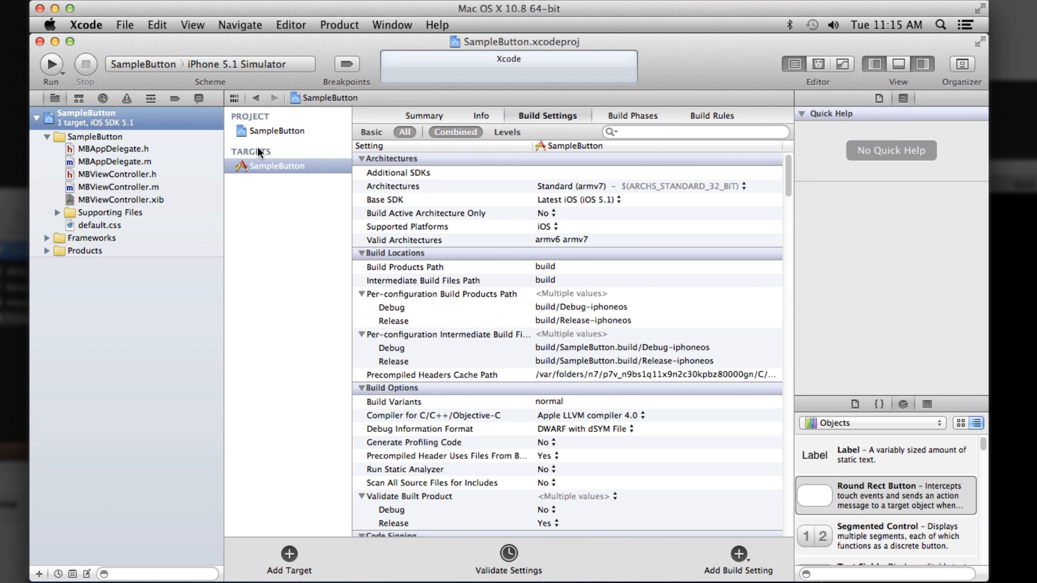
mouse_move(536, 117)
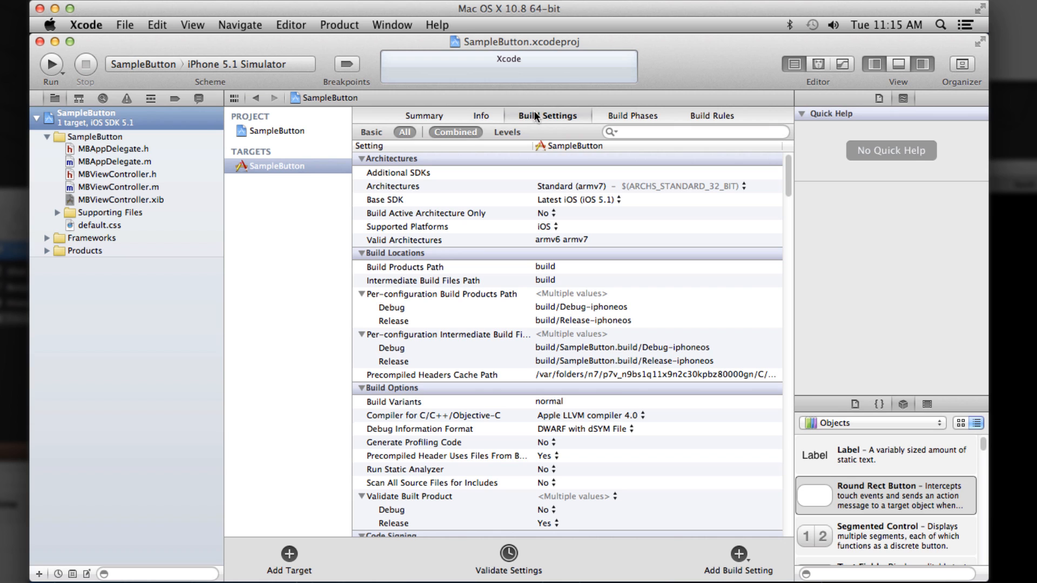
click(371, 132)
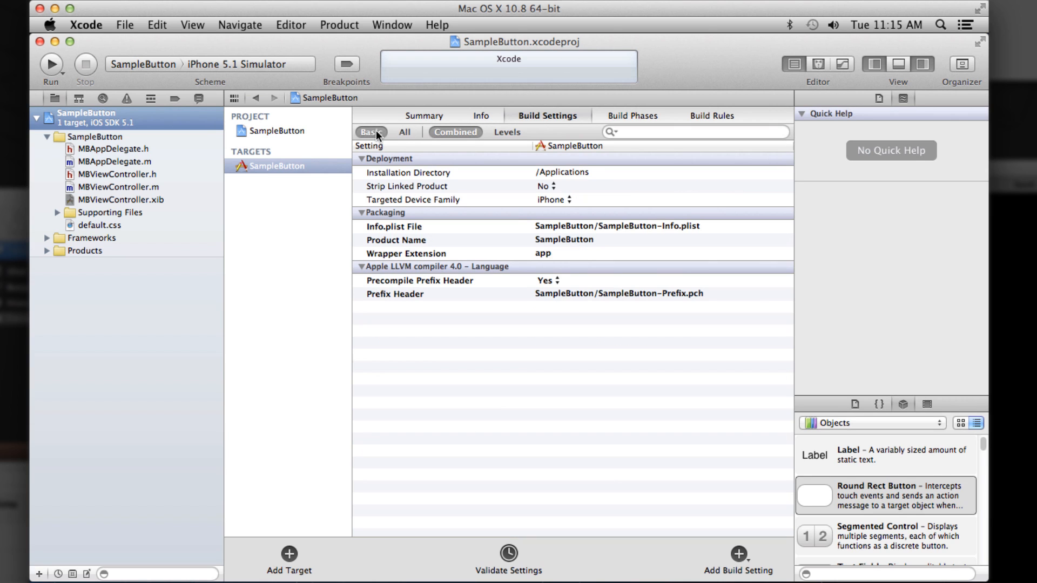
click(404, 131)
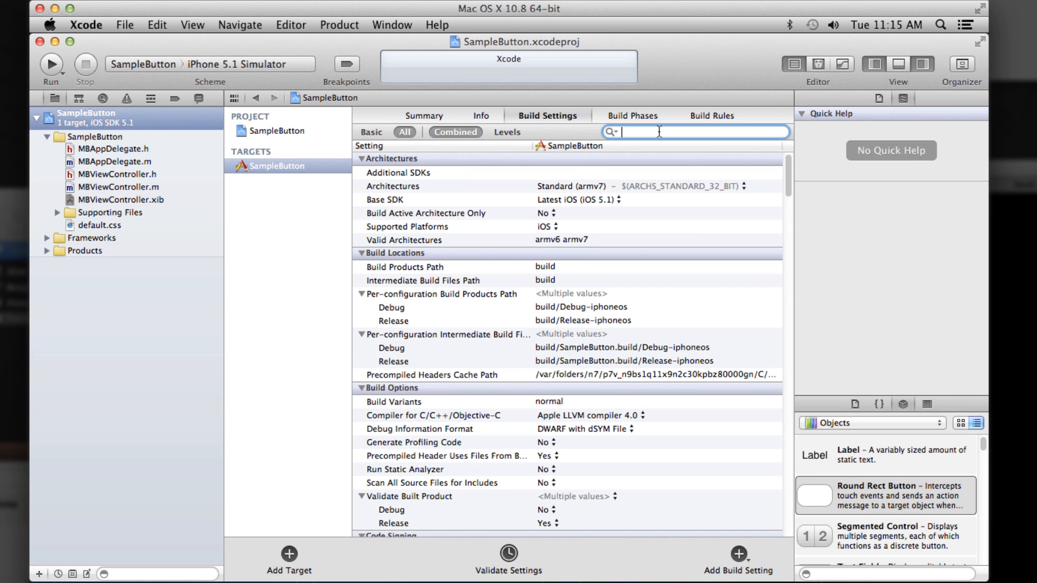
text(other link)
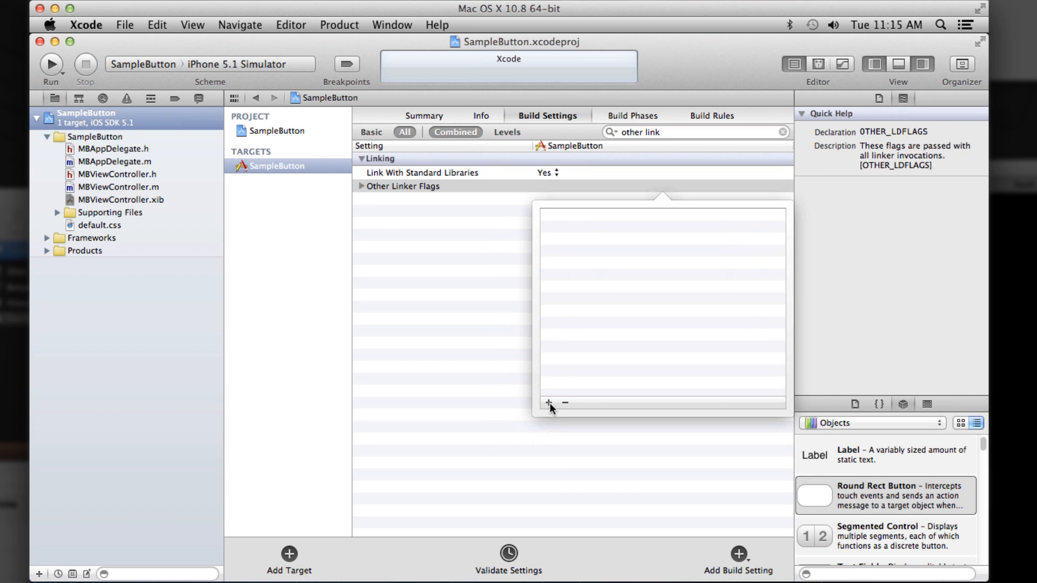
click(548, 403)
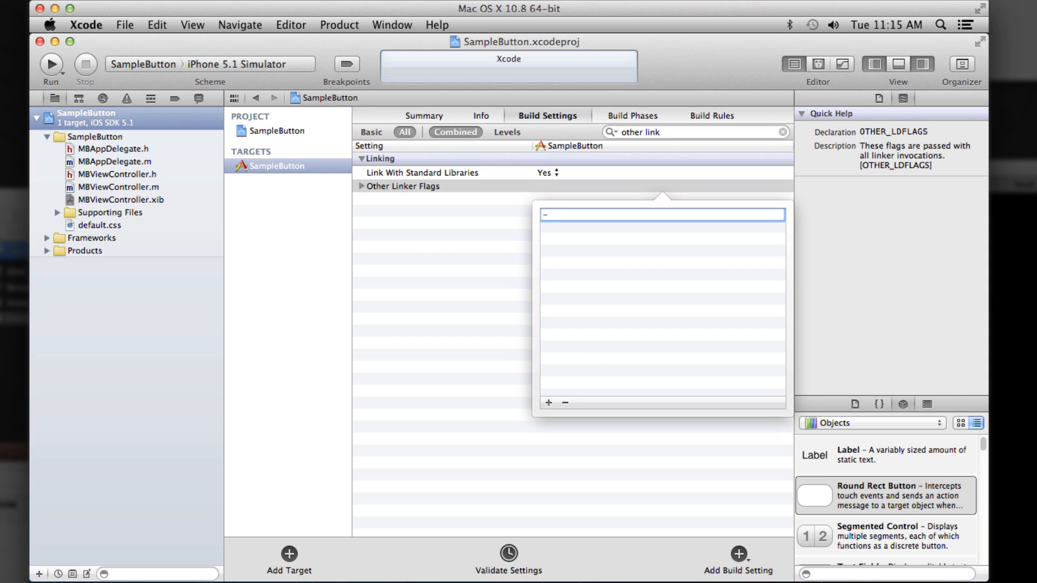
text(ObjC)
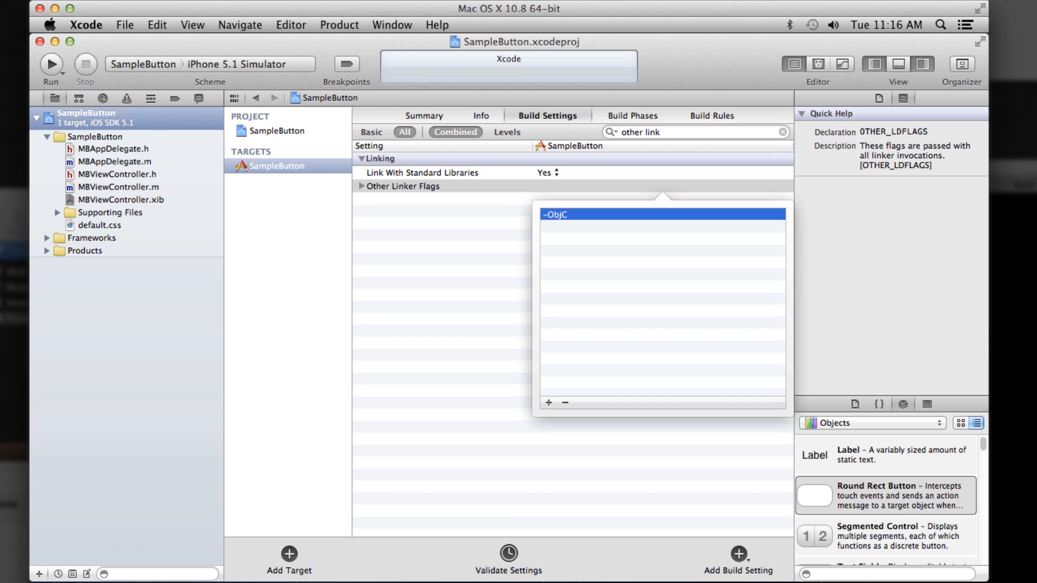
click(460, 409)
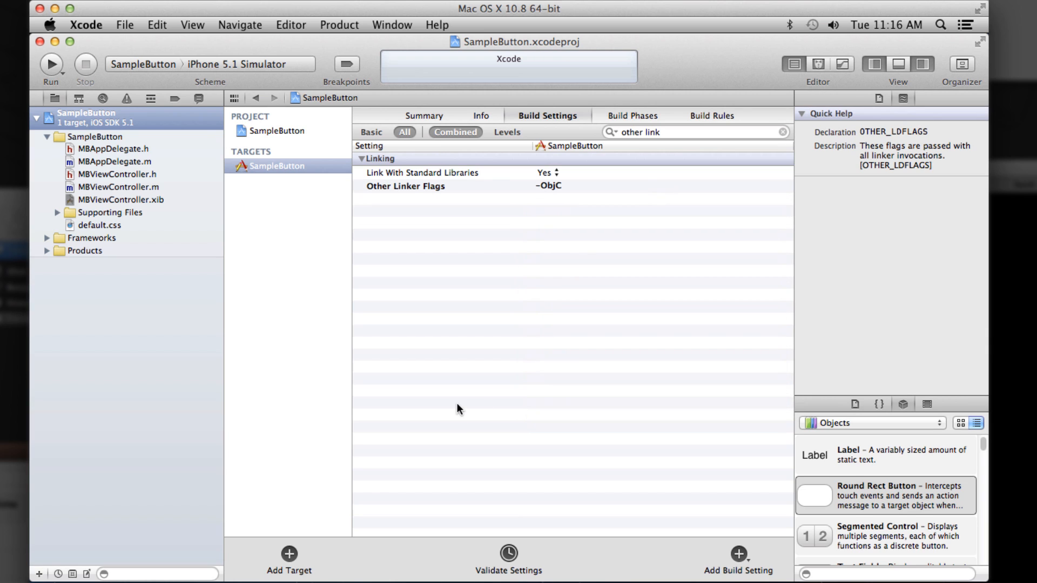
- Add CoreText.framework under Build Phases' Link Binary With Libraries
click(631, 116)
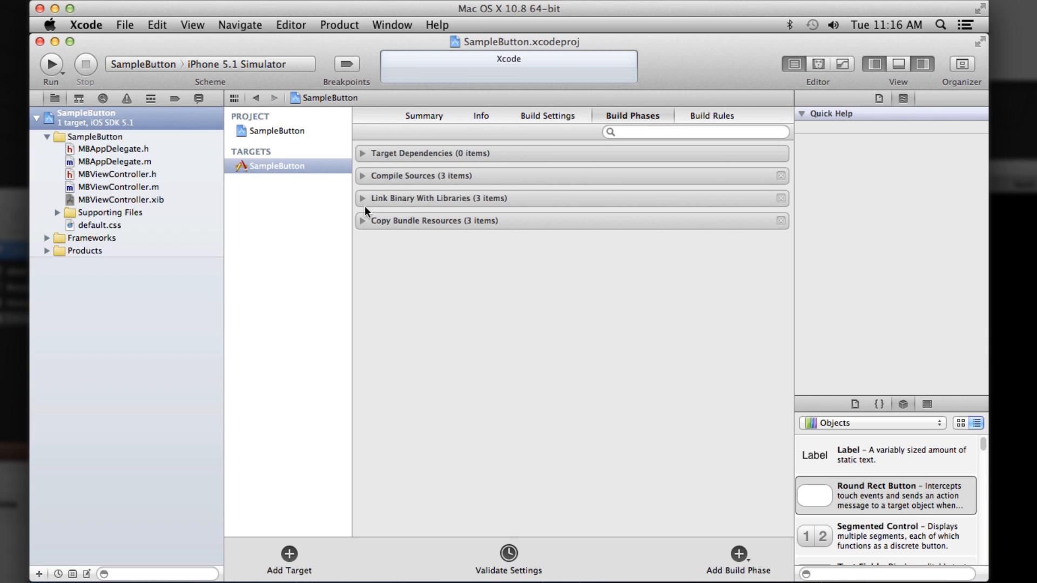
click(363, 198)
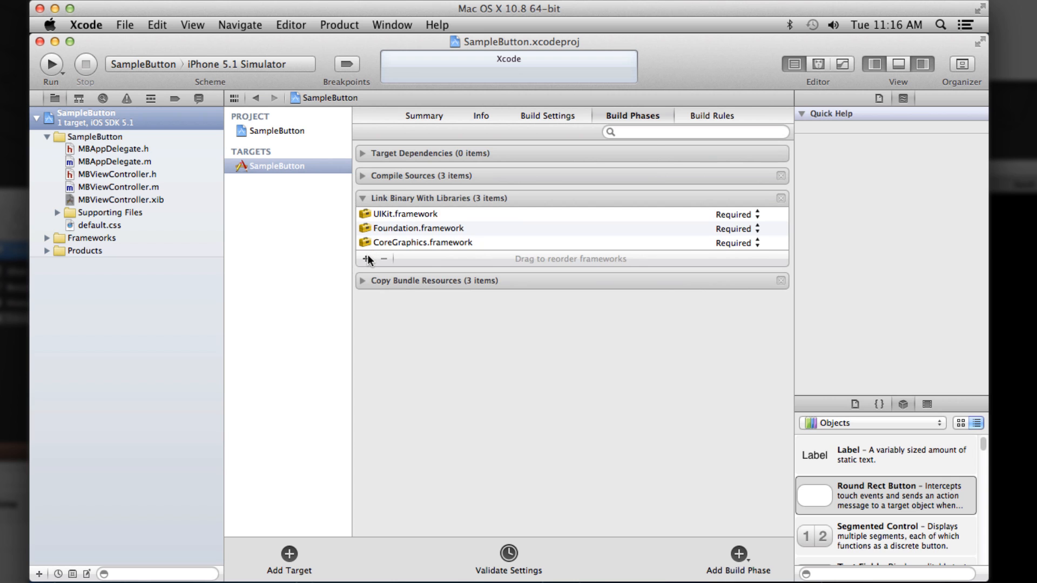
click(366, 258)
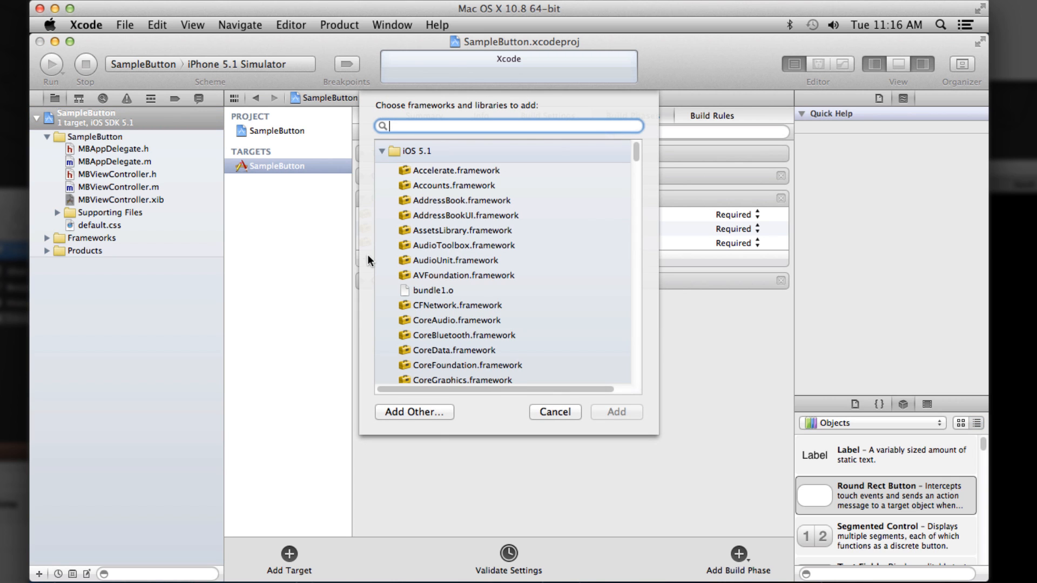
text(CoreText)
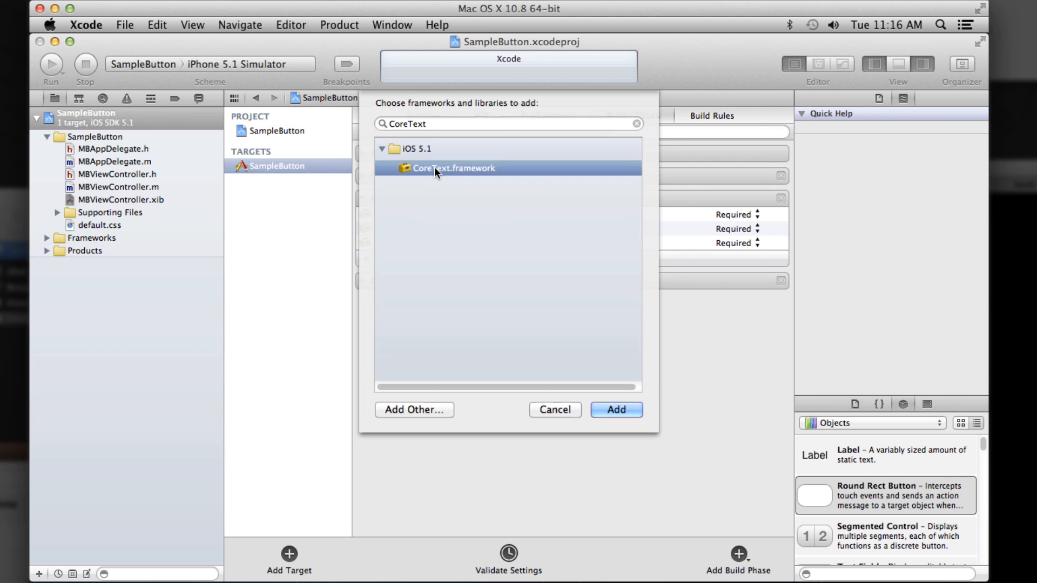
click(615, 409)
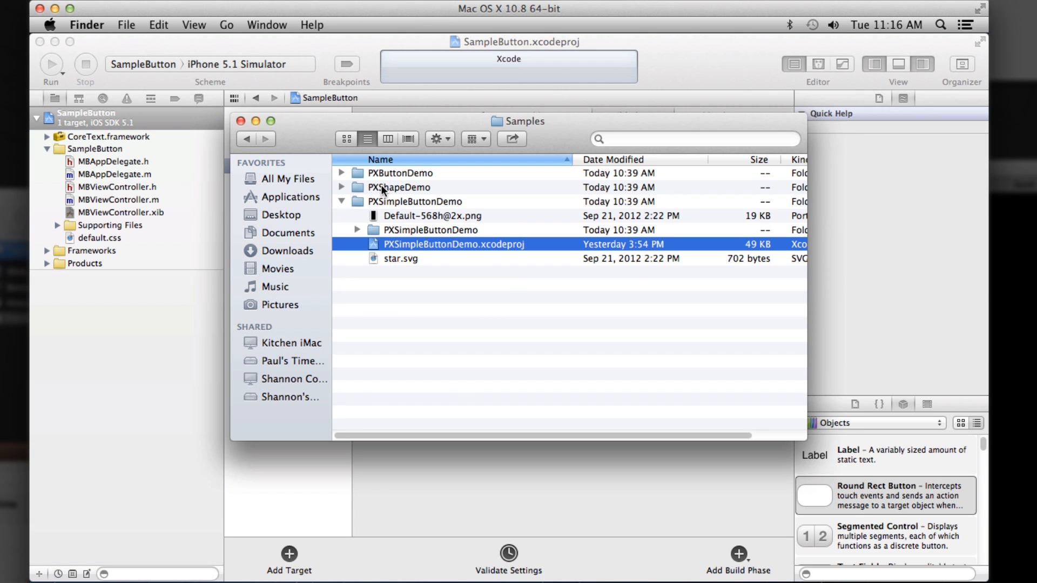
- Add the selected Pixate Samples item to the SampleButton project, confirming with Finish
click(280, 250)
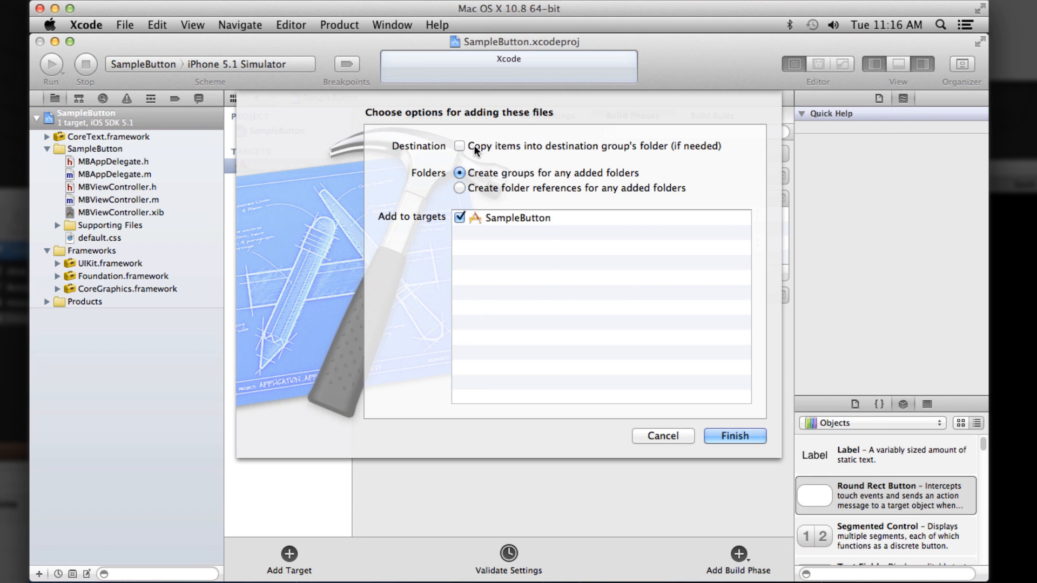
click(733, 436)
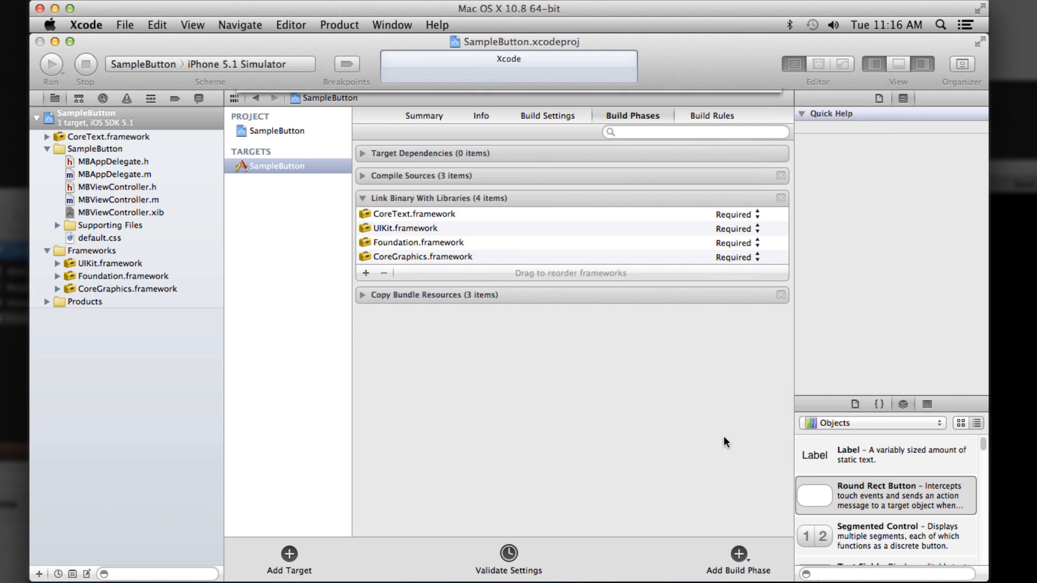
mouse_move(306, 106)
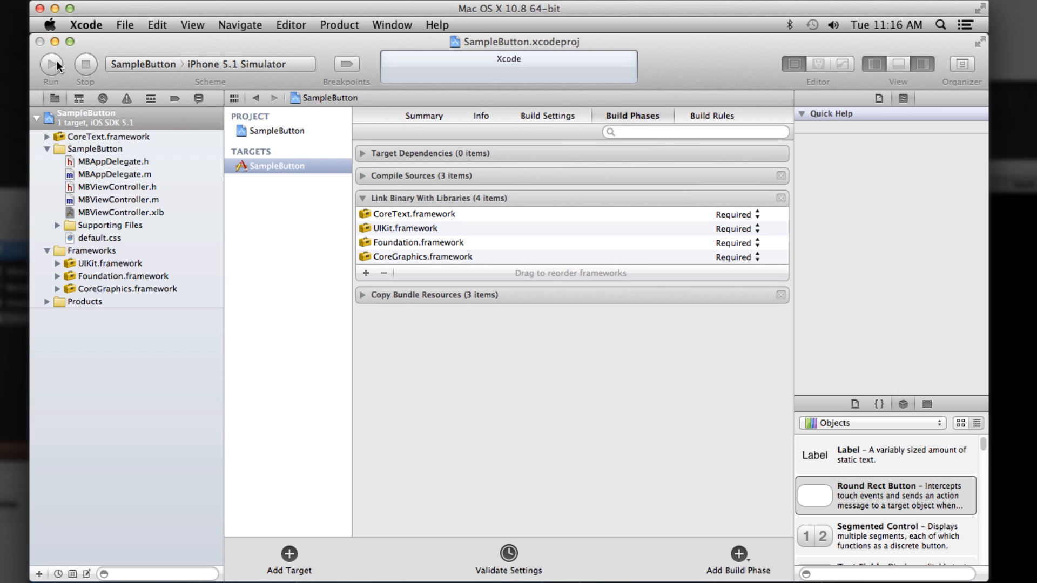
- Run SampleButton in the iPhone 5.1 Simulator to show the red My First Pixate Button
click(51, 64)
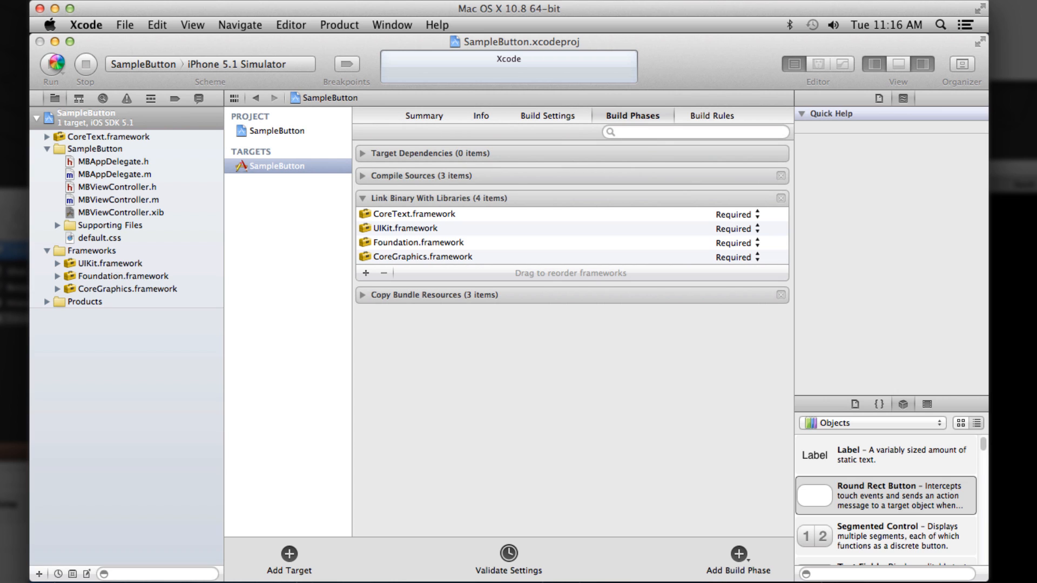
click(49, 65)
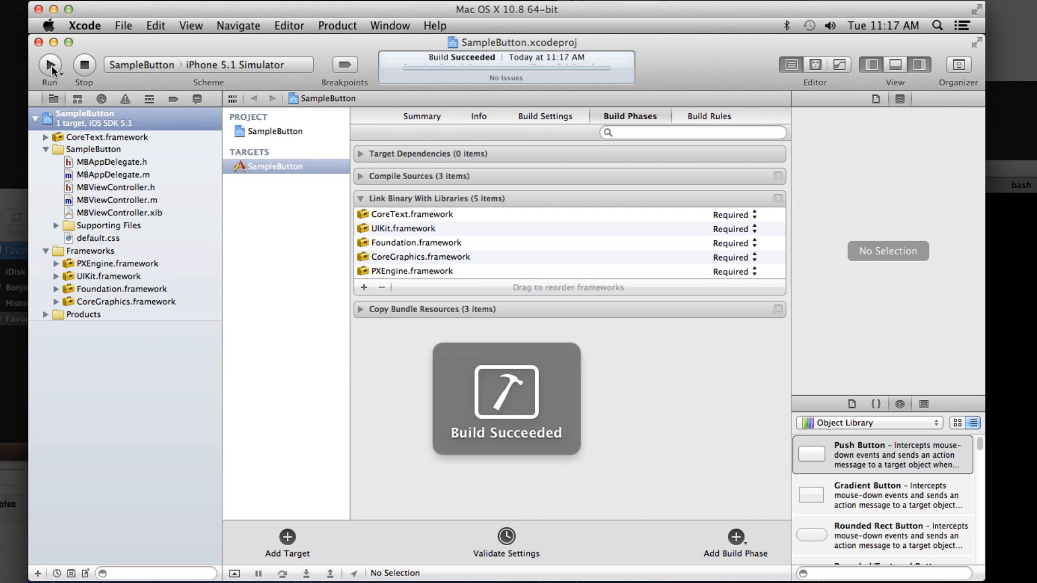
click(50, 64)
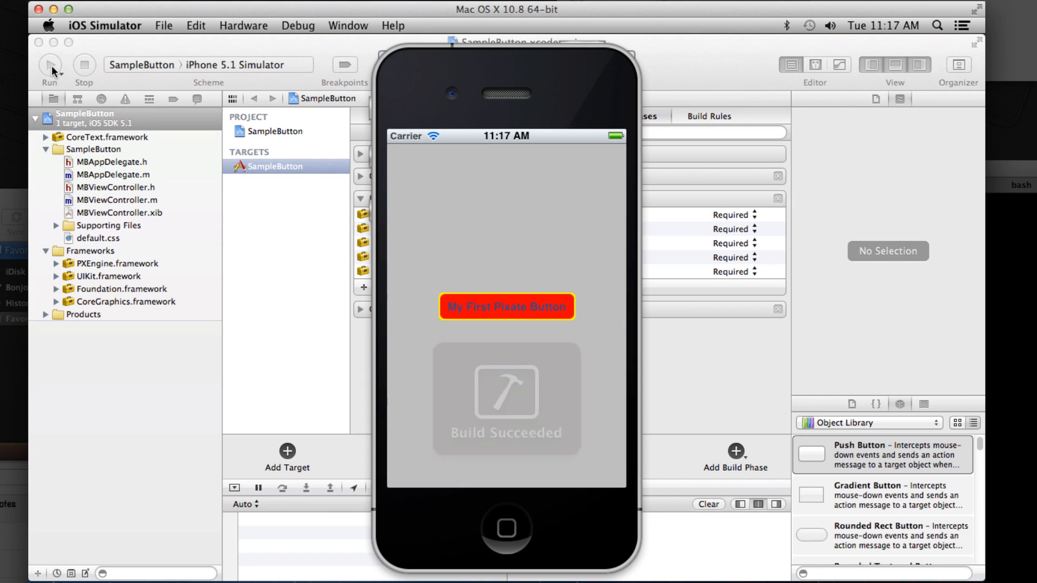
mouse_move(607, 313)
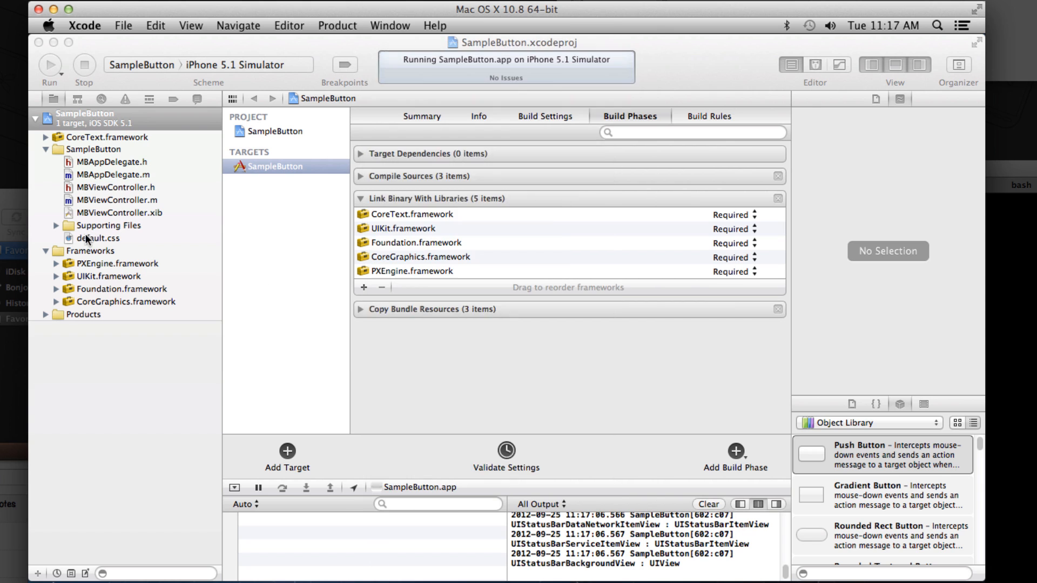
- Give #myButton in default.css a yellow background and black border, then rerun
click(97, 238)
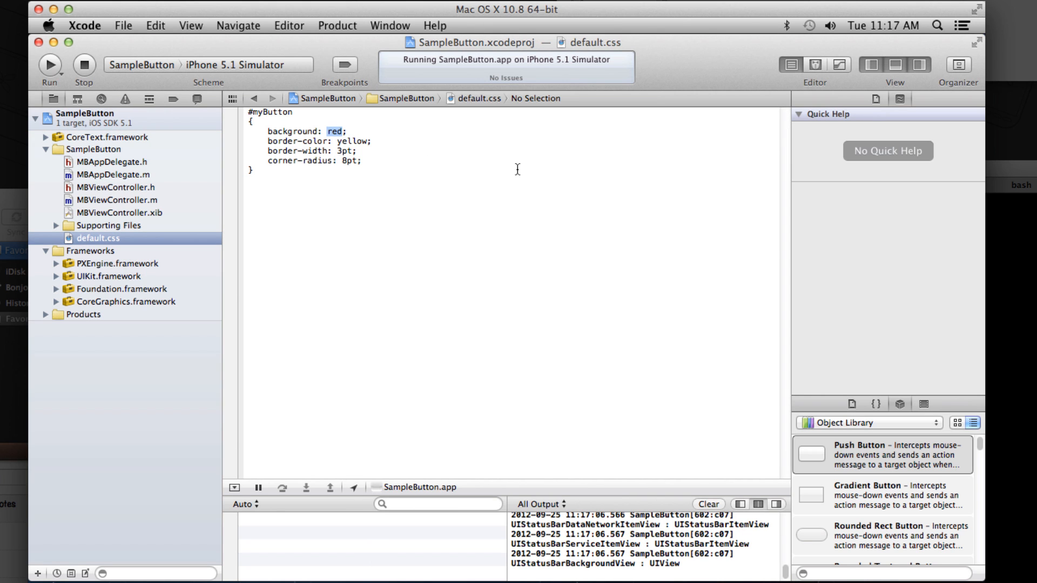
text(yellow)
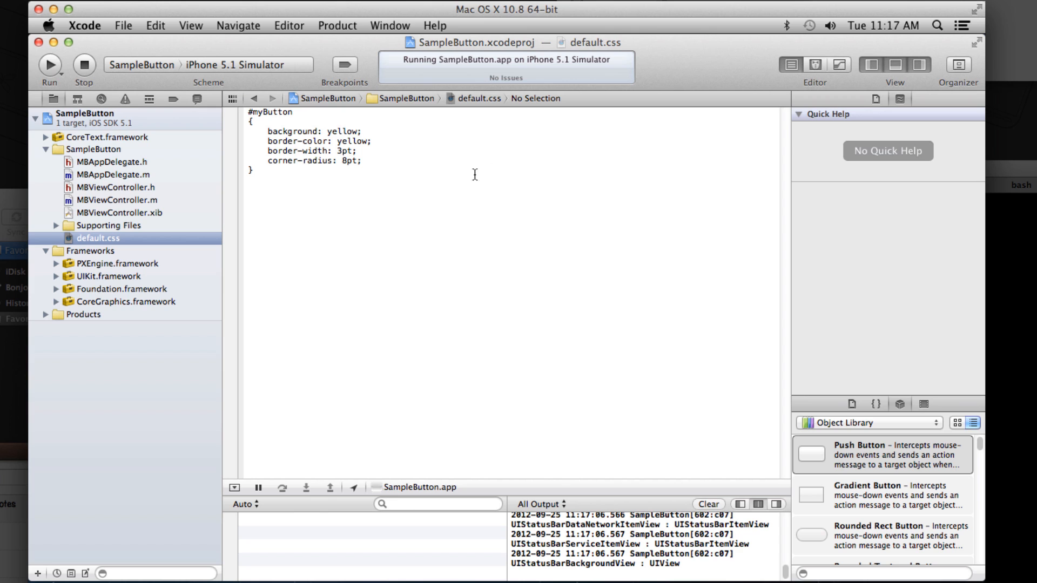
double_click(352, 141)
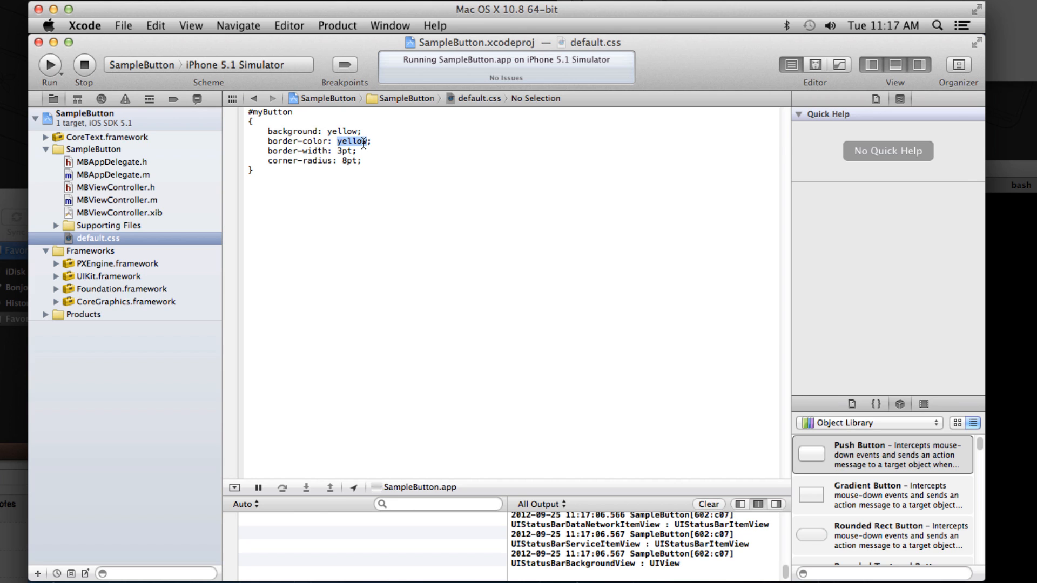
text(black)
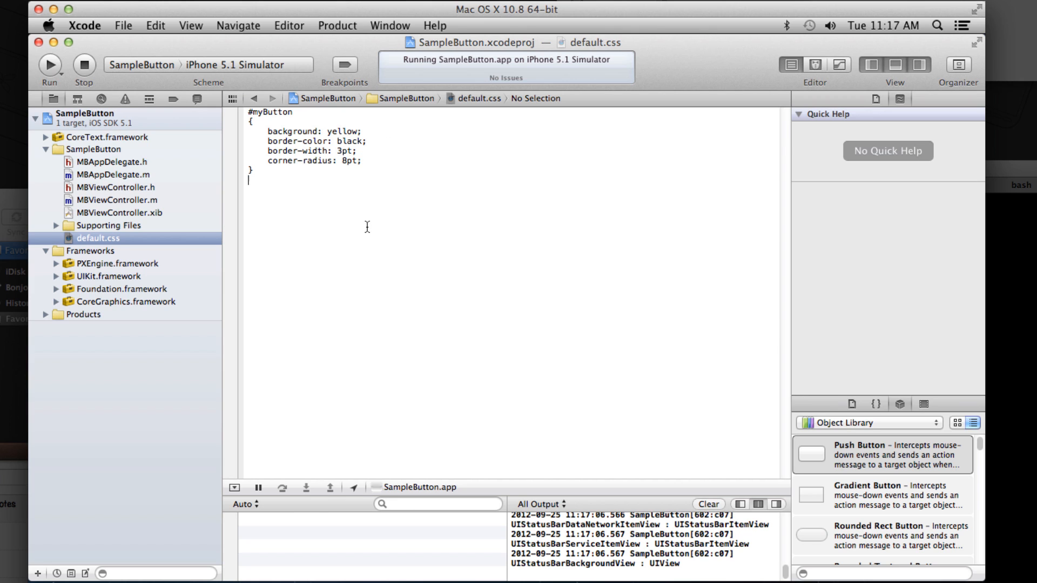
click(49, 65)
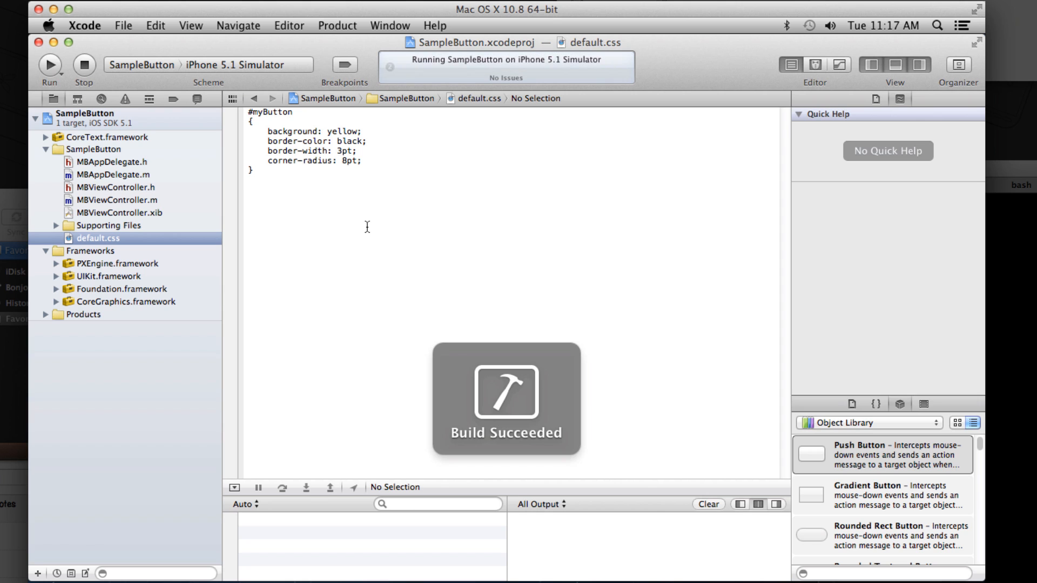